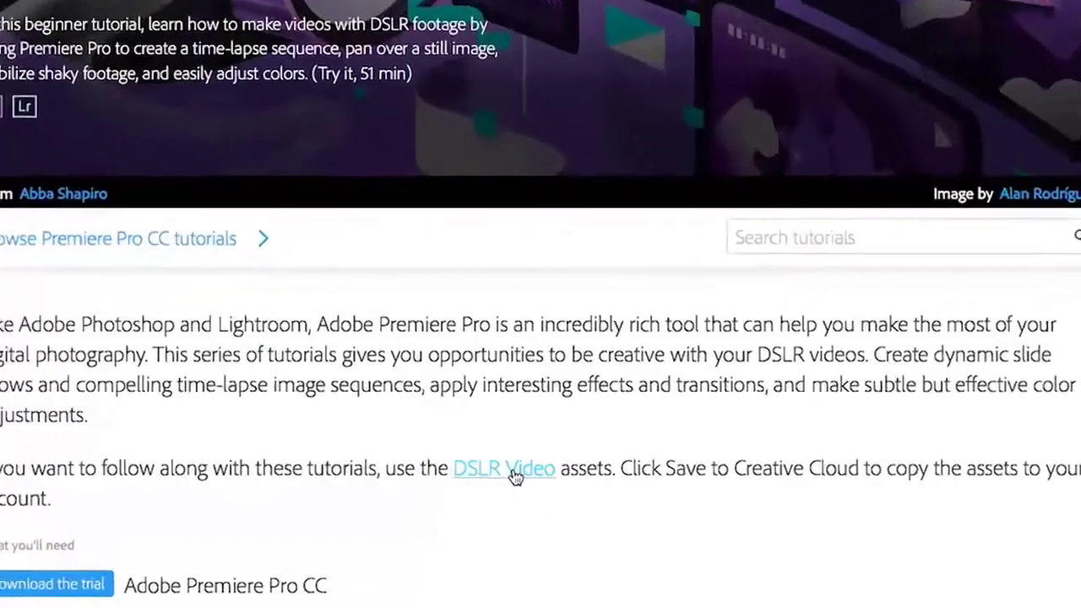
Get the DSLR Video practice assets and compare the sunset and skyline frames around the cut
{"action": "left_click", "coordinate": [503, 468]}
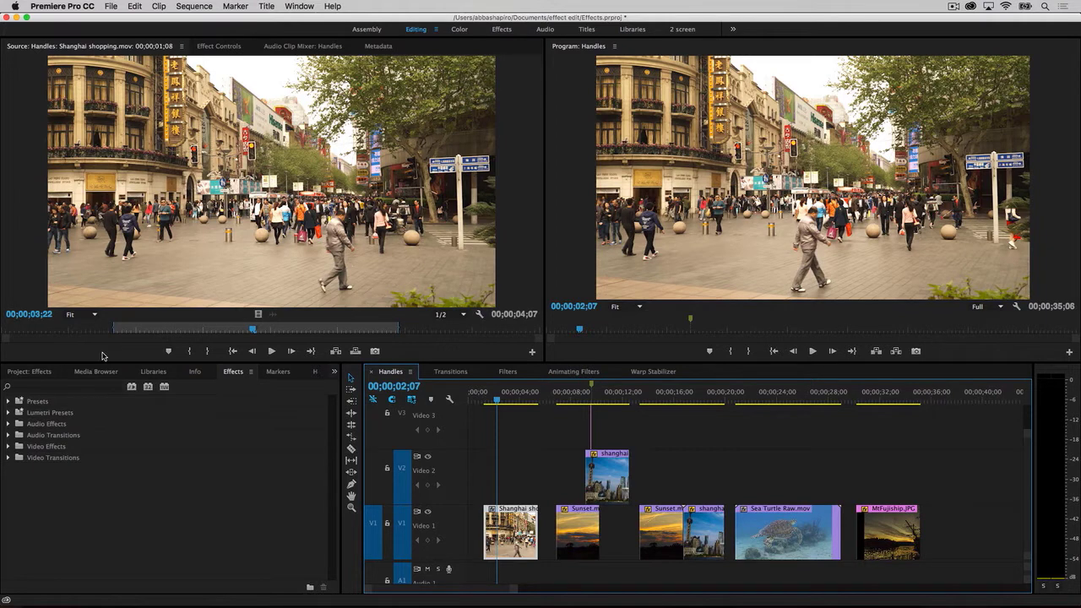
{"action": "mouse_move", "coordinate": [88, 341]}
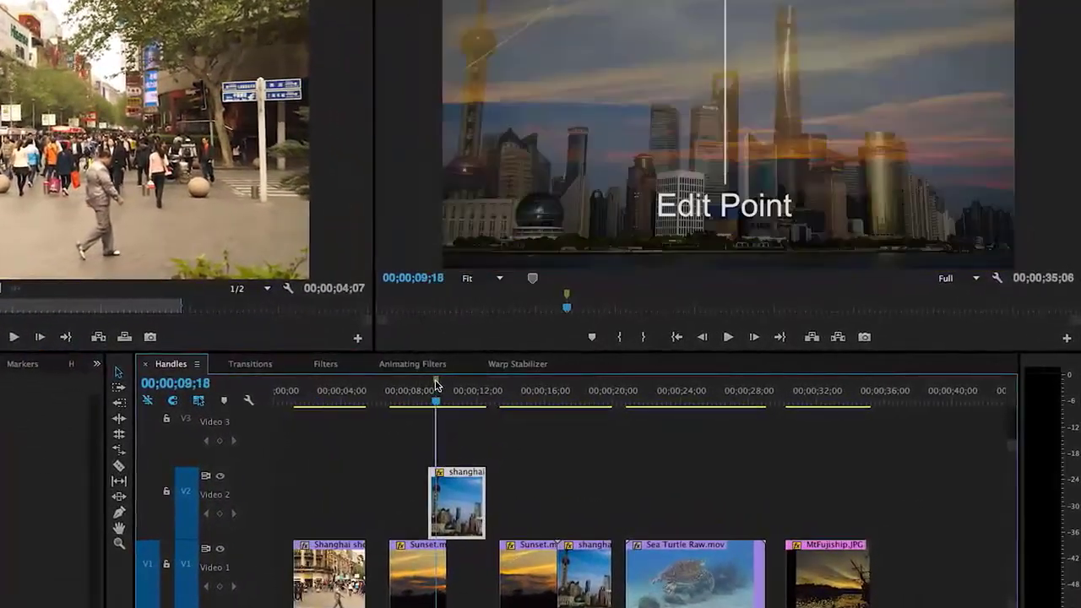
{"action": "mouse_move", "coordinate": [414, 466]}
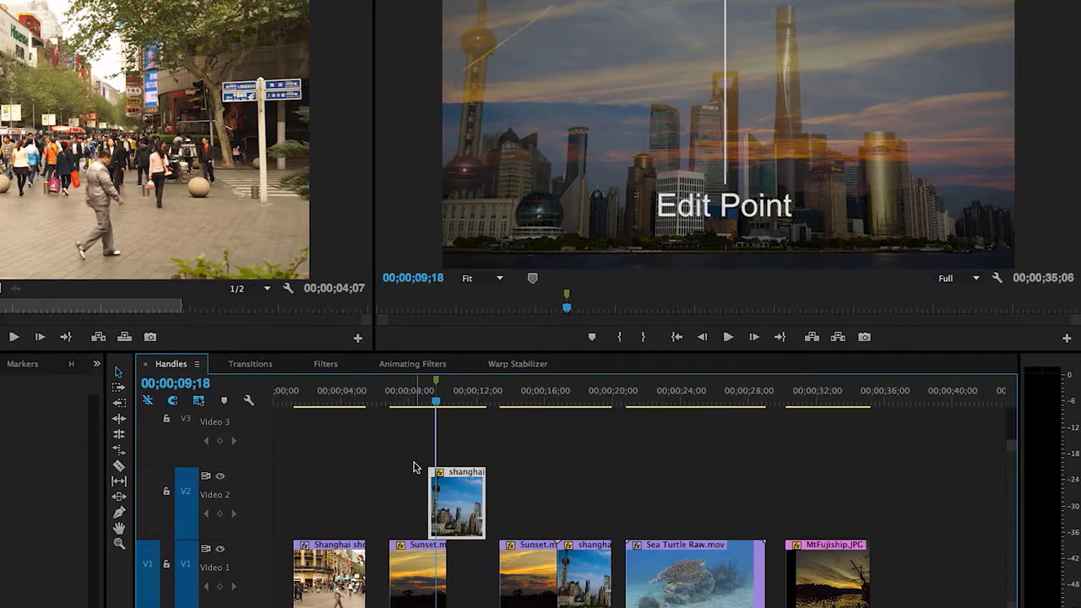
{"action": "left_click", "coordinate": [419, 398]}
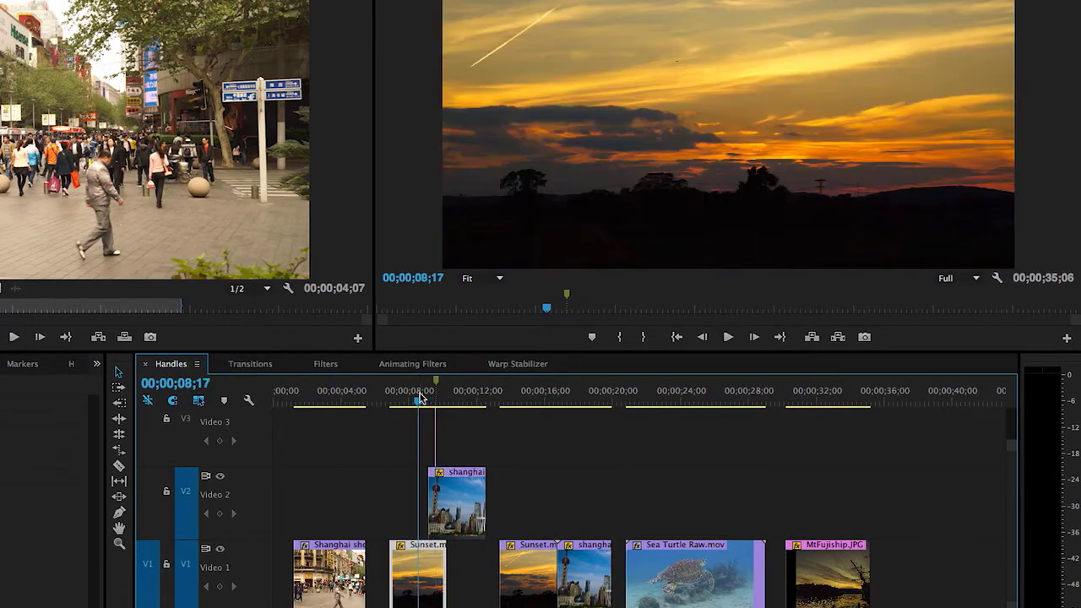
{"action": "left_click", "coordinate": [444, 391]}
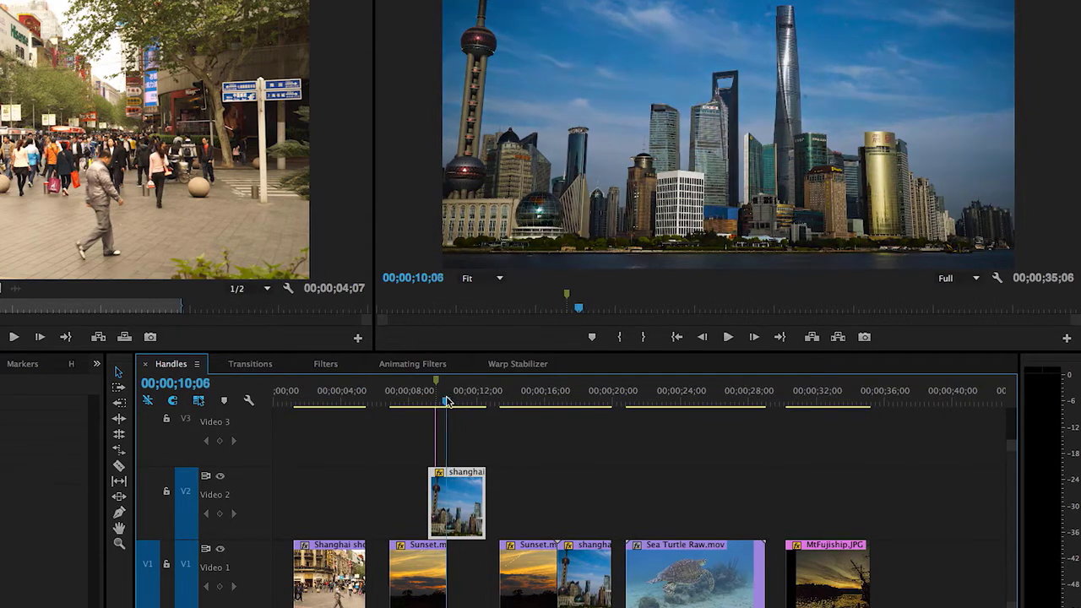
{"action": "left_click", "coordinate": [419, 391]}
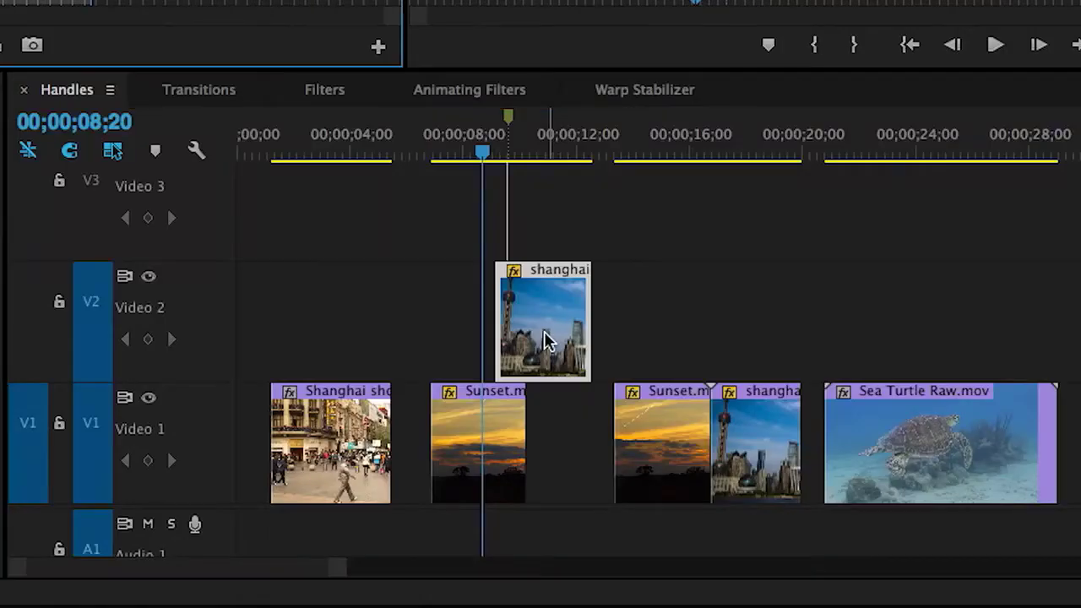
{"action": "mouse_move", "coordinate": [546, 337]}
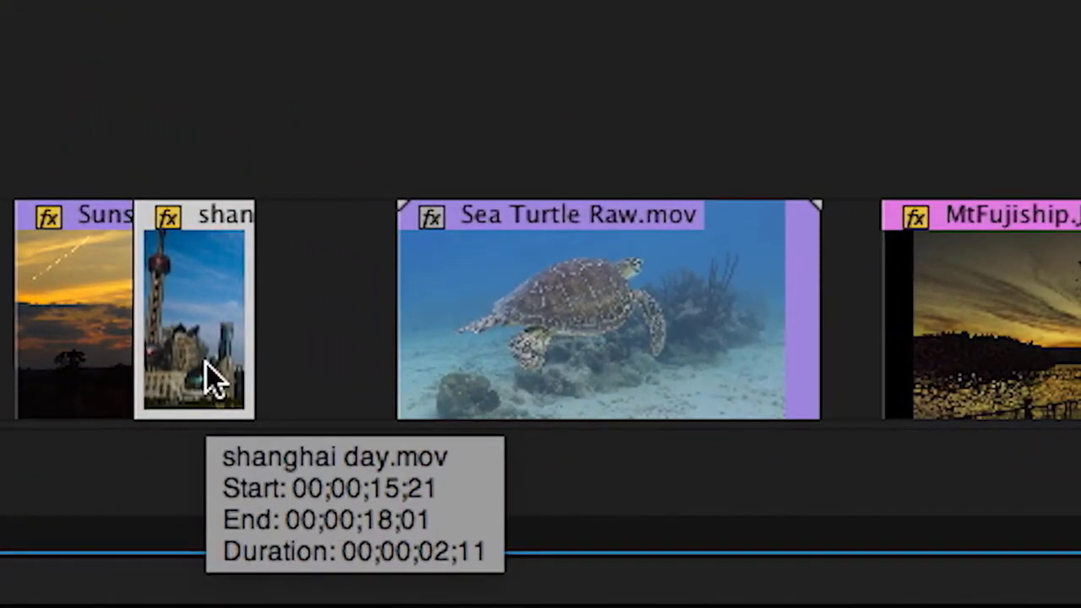
{"action": "mouse_move", "coordinate": [318, 329]}
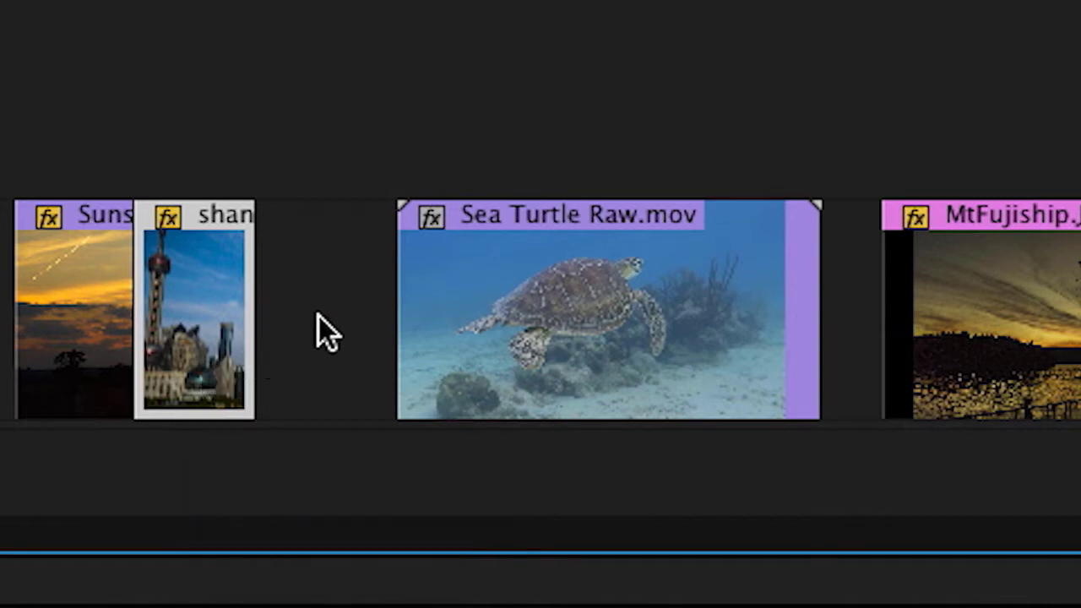
{"action": "mouse_move", "coordinate": [380, 249]}
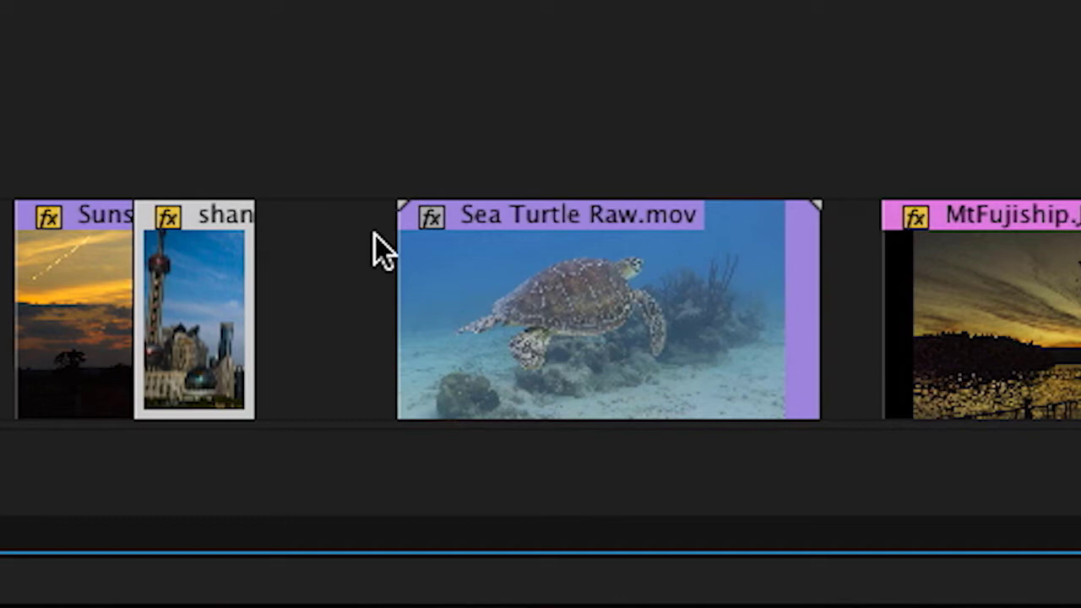
Drag in the workspace, then switch the Project panel group to the Effects panel
{"action": "left_click", "coordinate": [600, 312]}
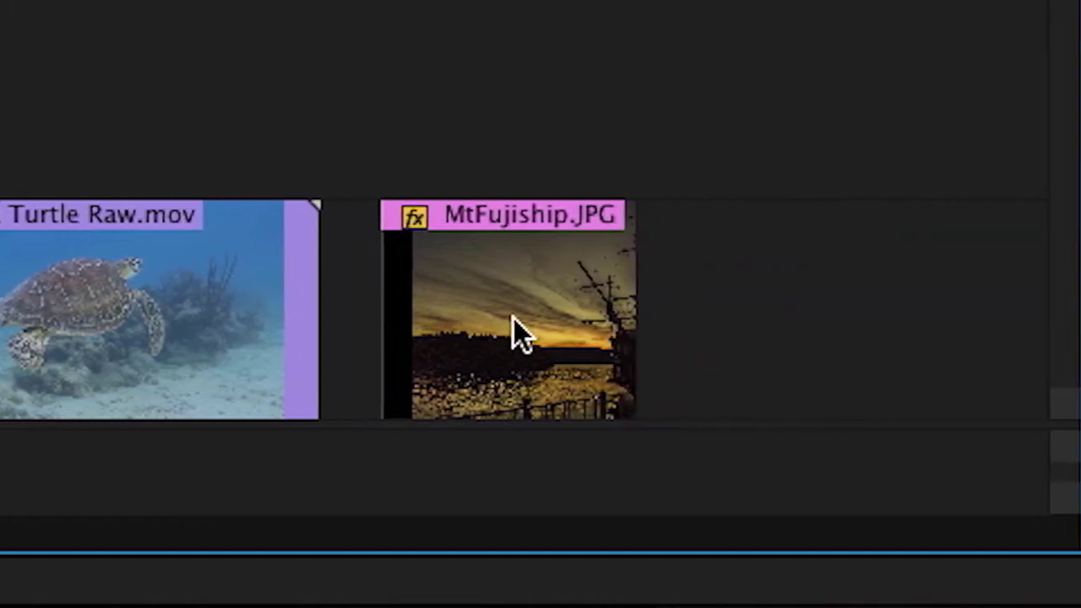
{"action": "left_click_drag", "start_coordinate": [637, 304], "coordinate": [718, 304]}
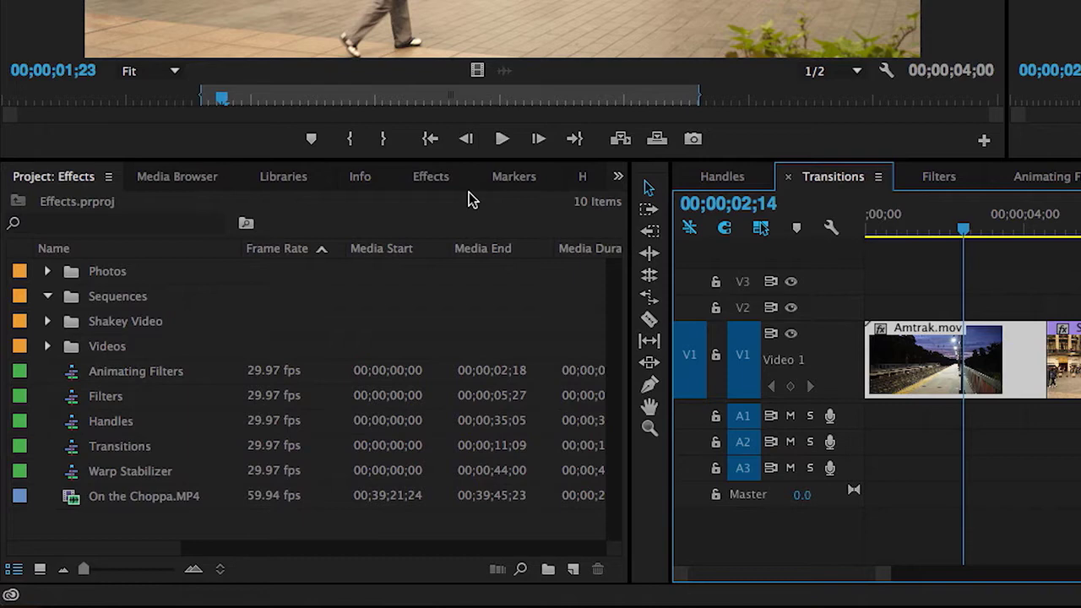
{"action": "mouse_move", "coordinate": [474, 184]}
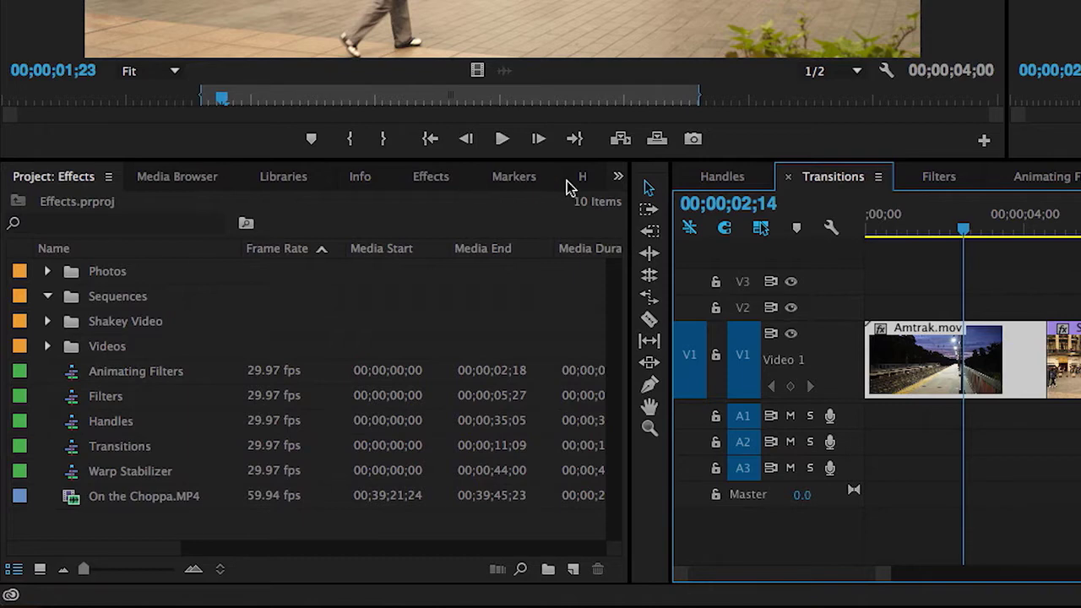
{"action": "left_click", "coordinate": [617, 177]}
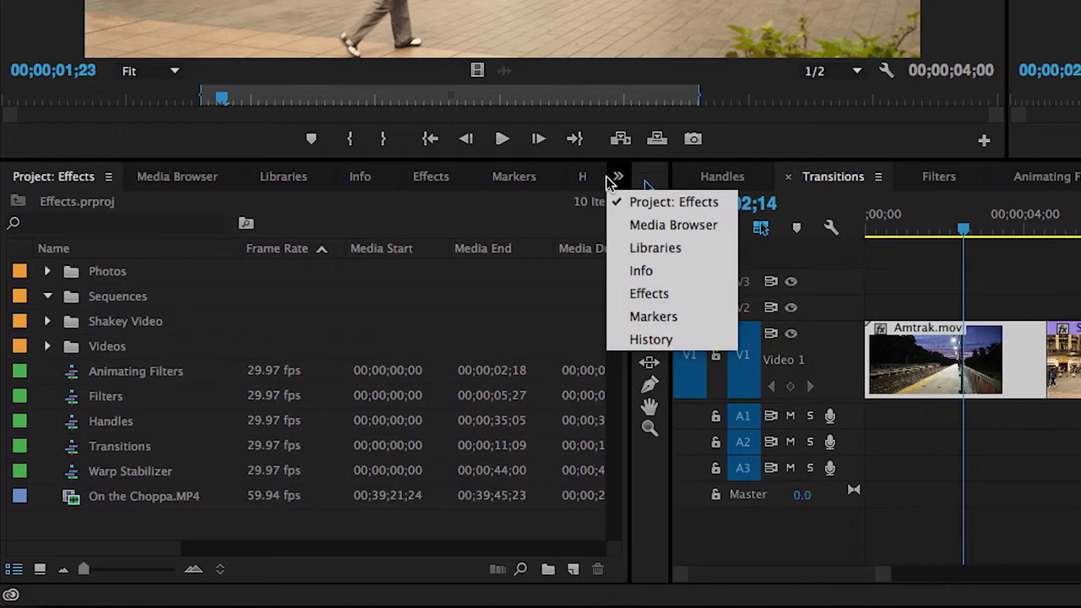
{"action": "mouse_move", "coordinate": [680, 302]}
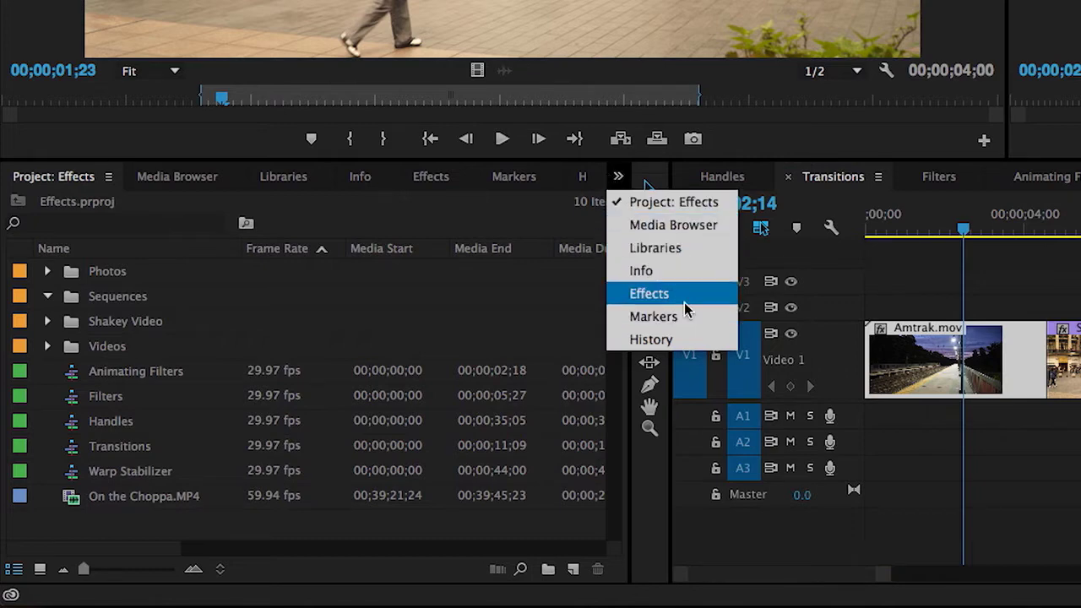
{"action": "left_click", "coordinate": [648, 292]}
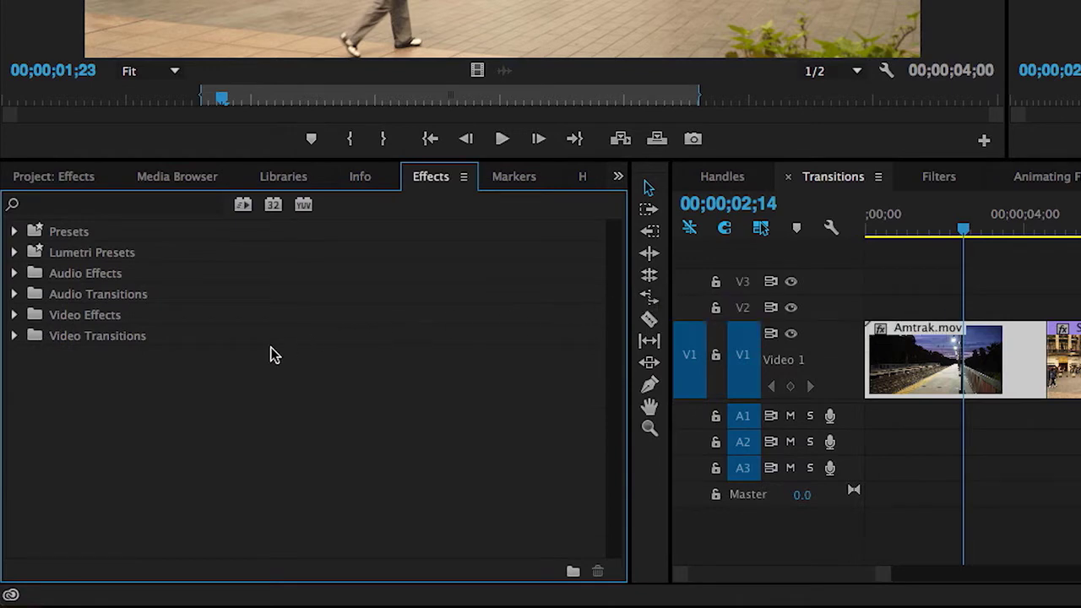
{"action": "mouse_move", "coordinate": [71, 366]}
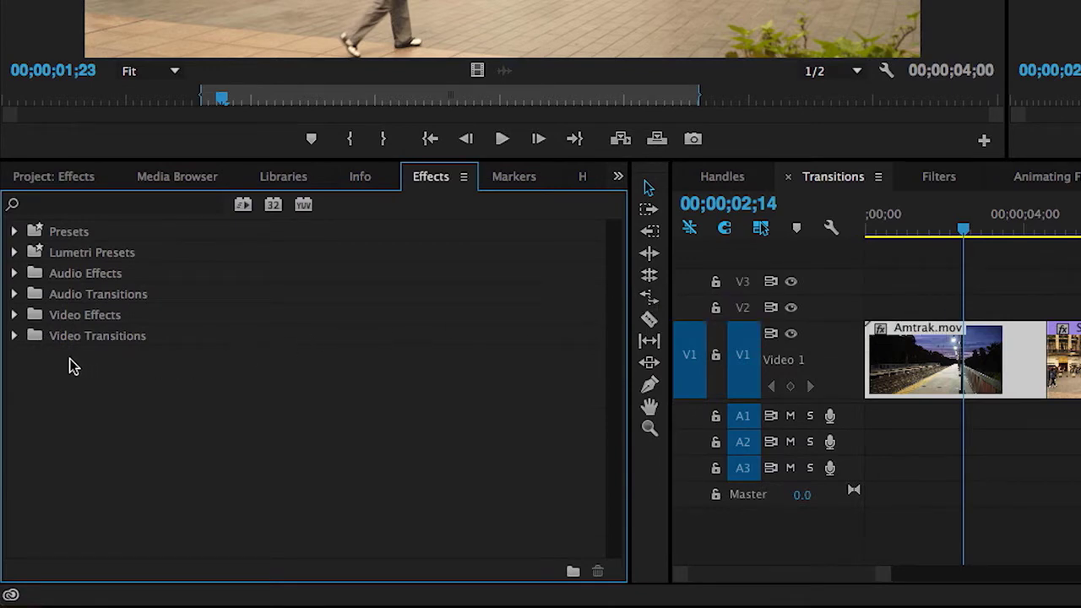
{"action": "mouse_move", "coordinate": [15, 344]}
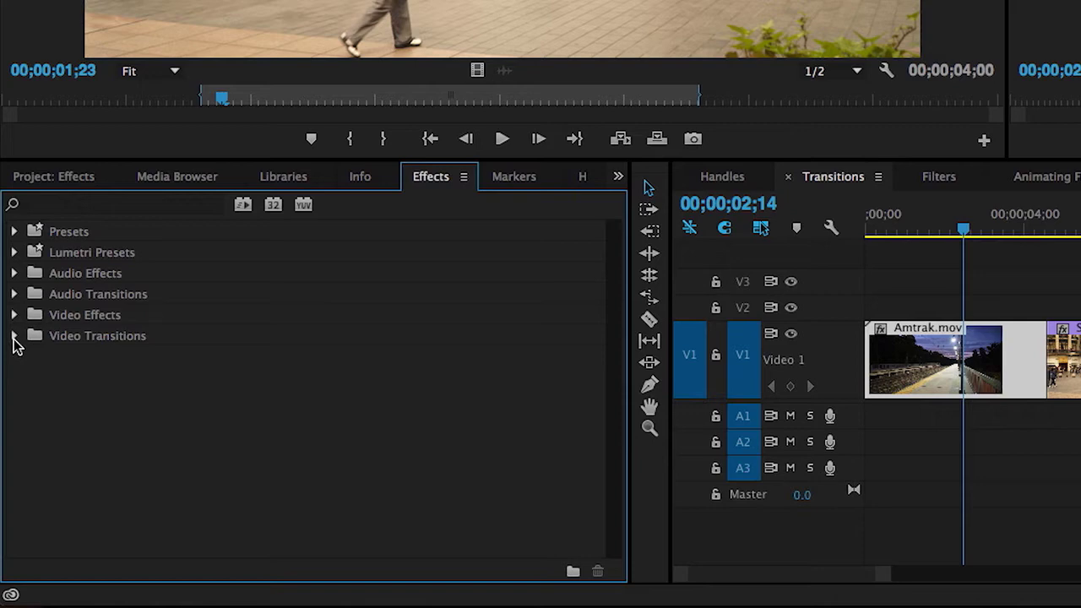
Drag Cross Dissolve from Video Transitions > Dissolve onto the end of Amtrak.mov
{"action": "left_click", "coordinate": [15, 335]}
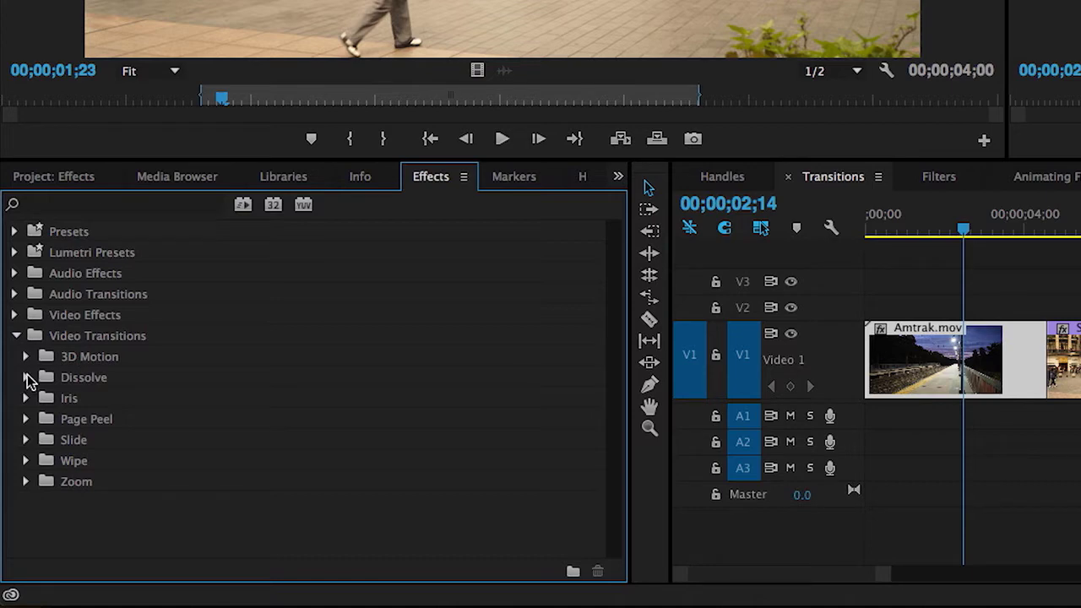
{"action": "left_click", "coordinate": [24, 376]}
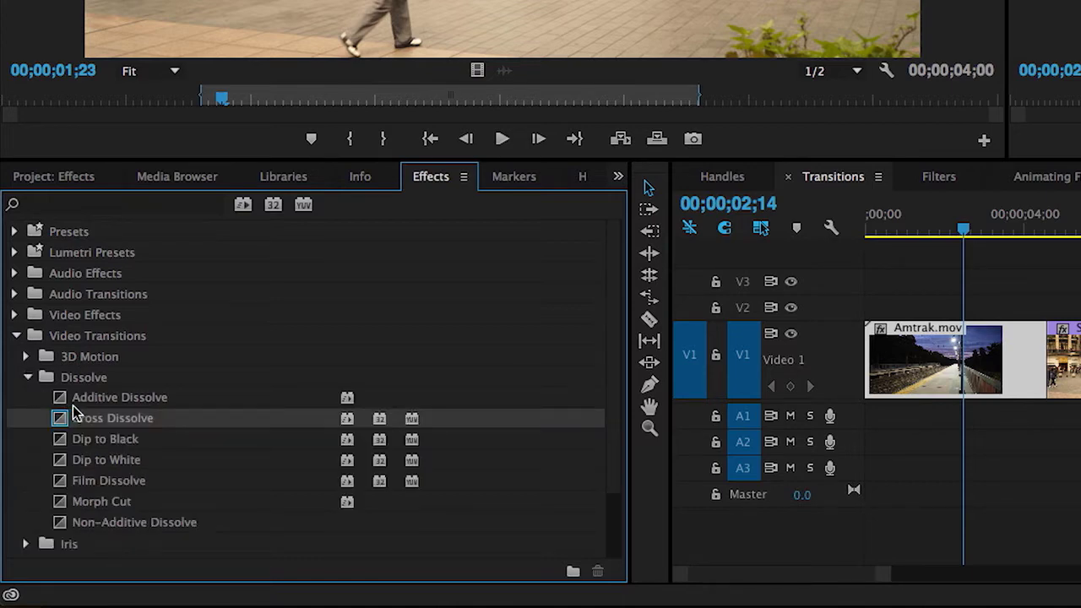
{"action": "mouse_move", "coordinate": [173, 426]}
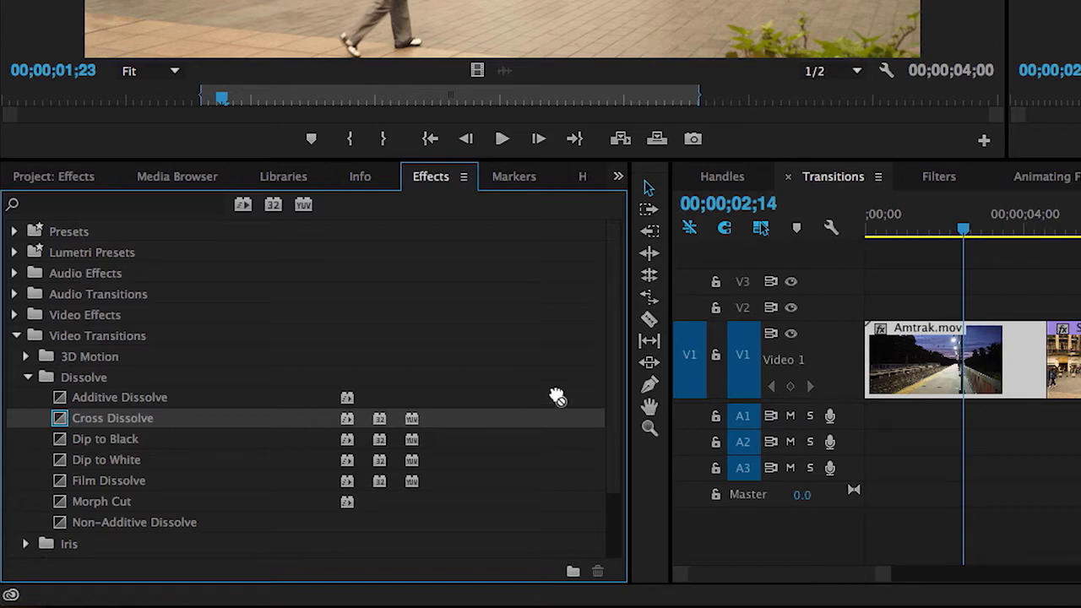
{"action": "left_click_drag", "start_coordinate": [112, 417], "coordinate": [992, 350]}
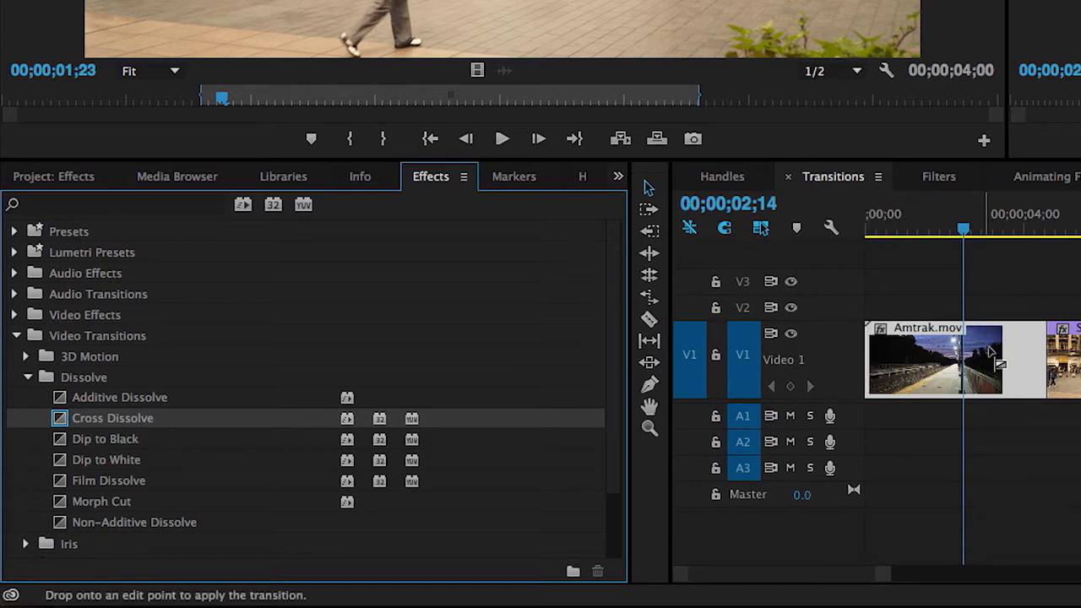
{"action": "left_click_drag", "start_coordinate": [113, 418], "coordinate": [1047, 355]}
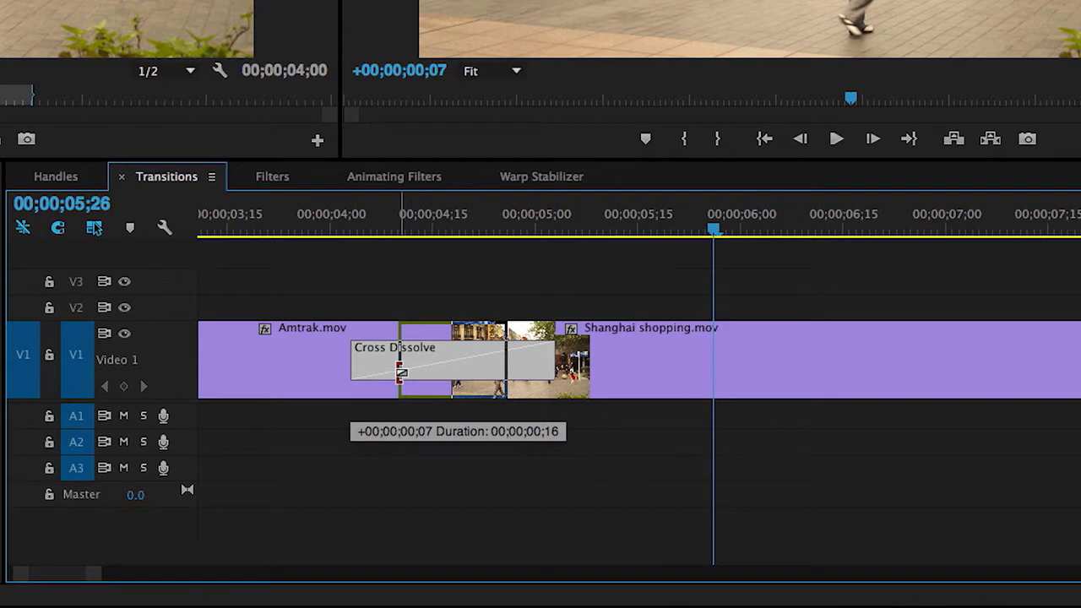
Lengthen the Cross Dissolve and set its transition duration to 20
{"action": "left_click_drag", "start_coordinate": [397, 355], "coordinate": [443, 355]}
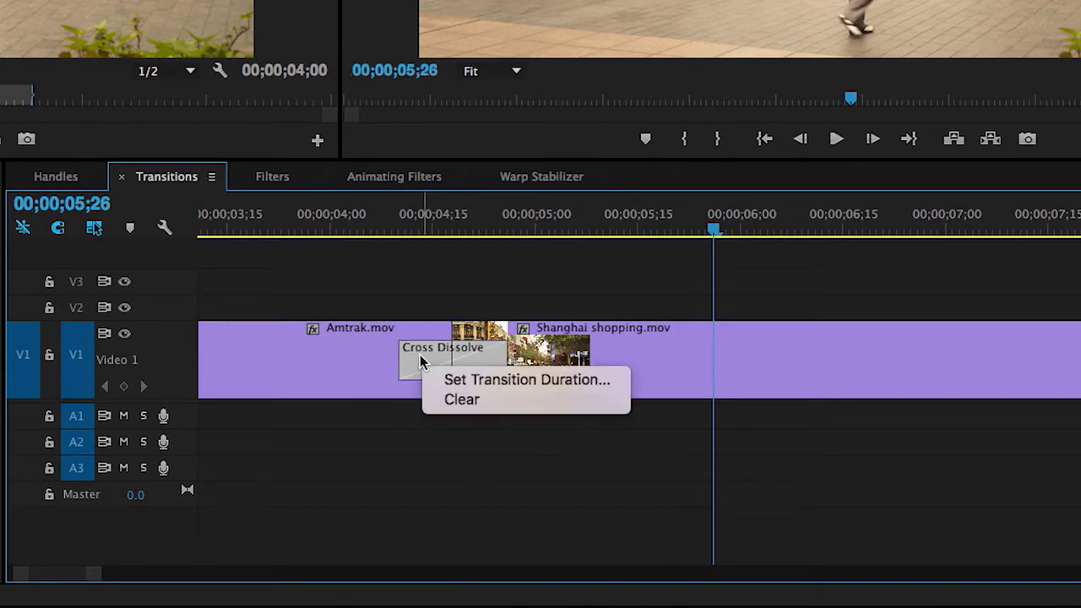
{"action": "mouse_move", "coordinate": [487, 380]}
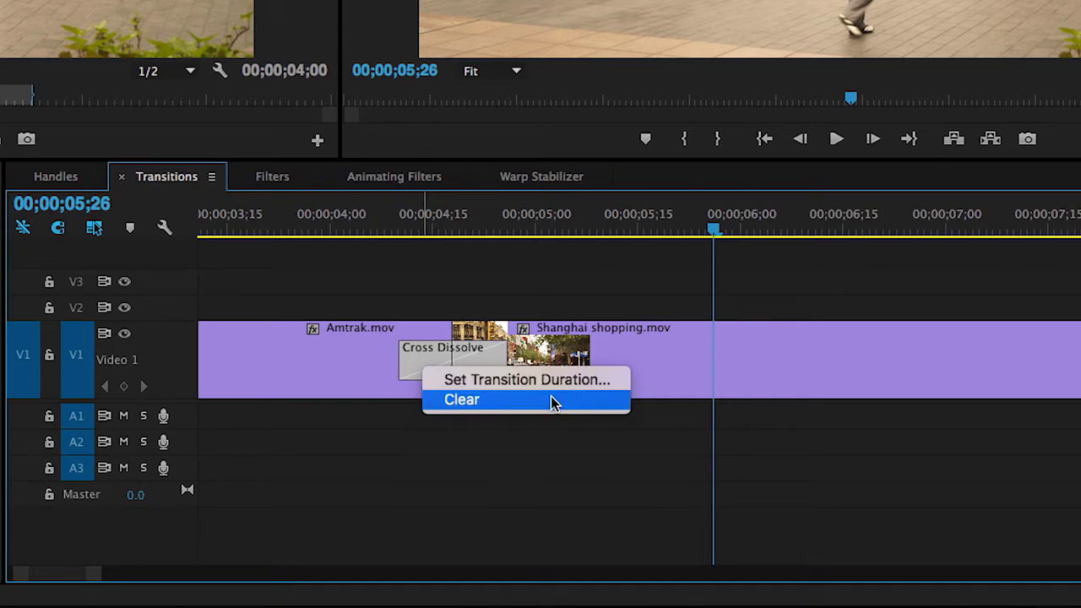
{"action": "left_click", "coordinate": [523, 379]}
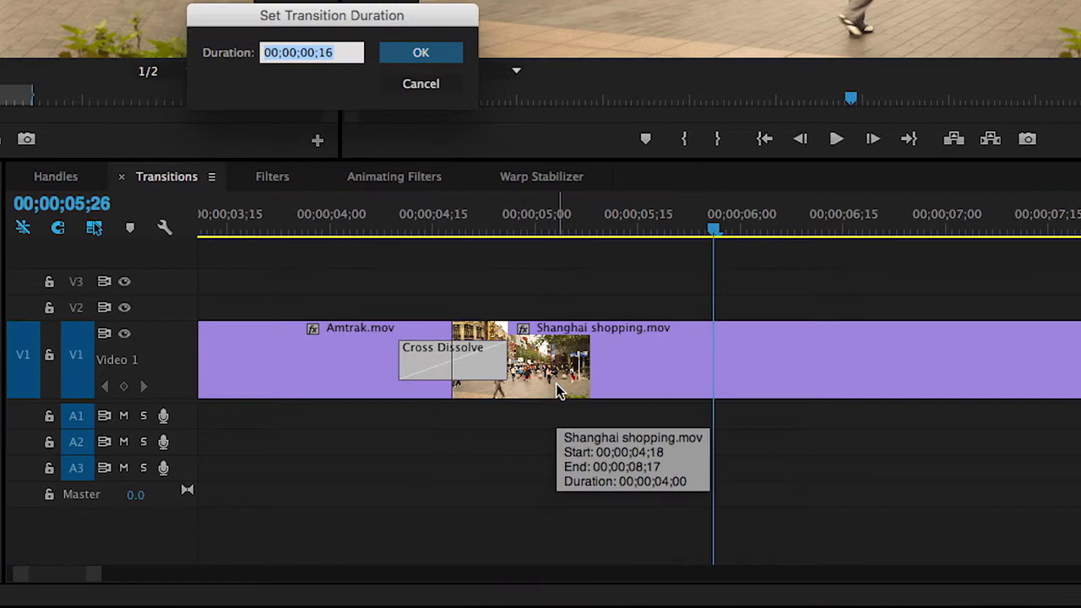
{"action": "type", "text": "20"}
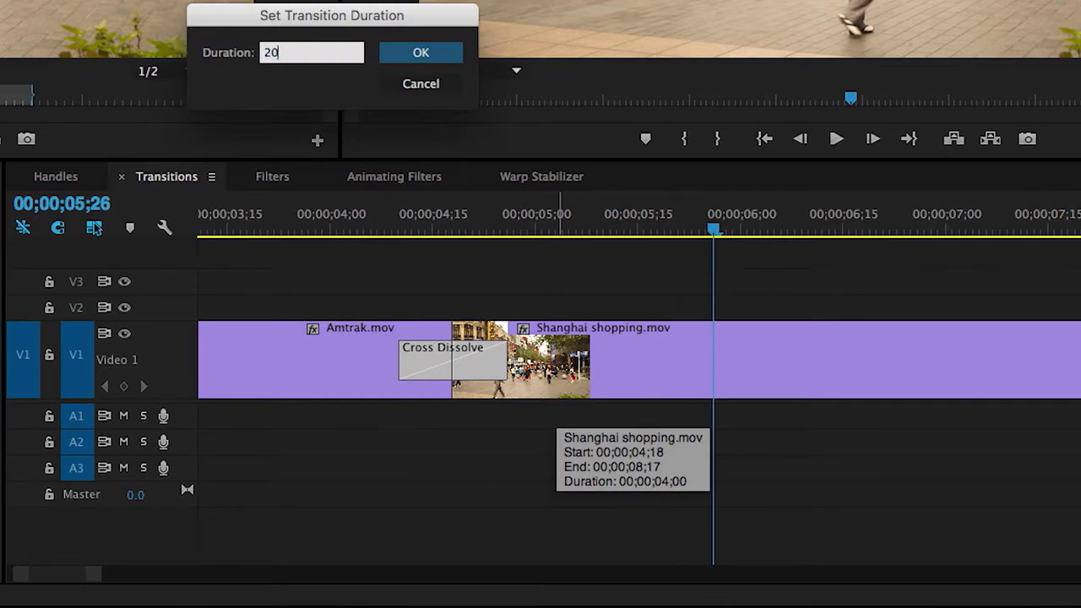
{"action": "left_click", "coordinate": [419, 52]}
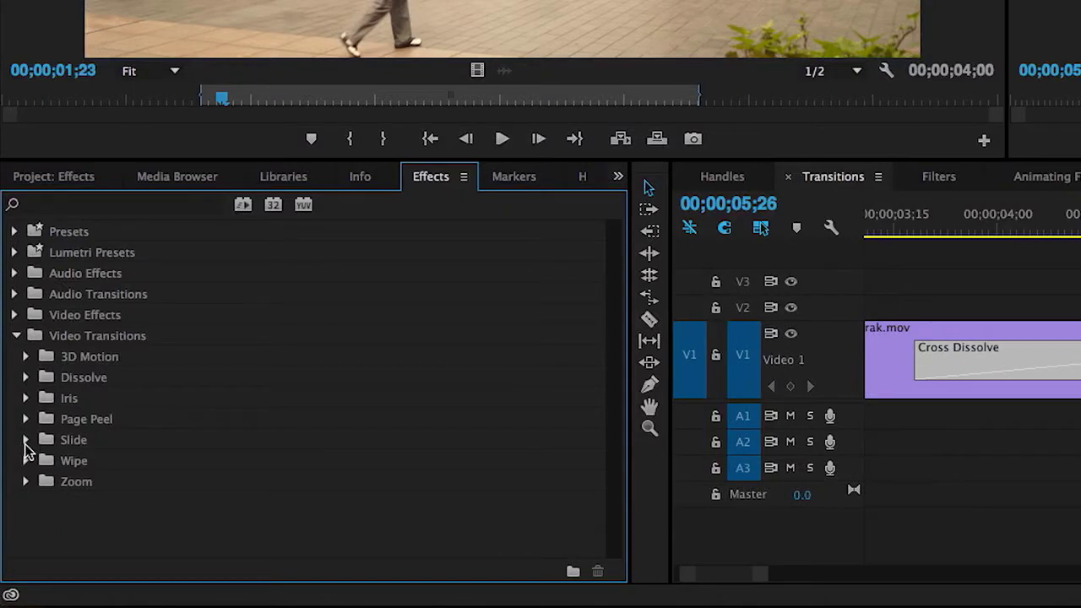
Expand the Slide folder under Video Transitions
{"action": "left_click", "coordinate": [25, 440]}
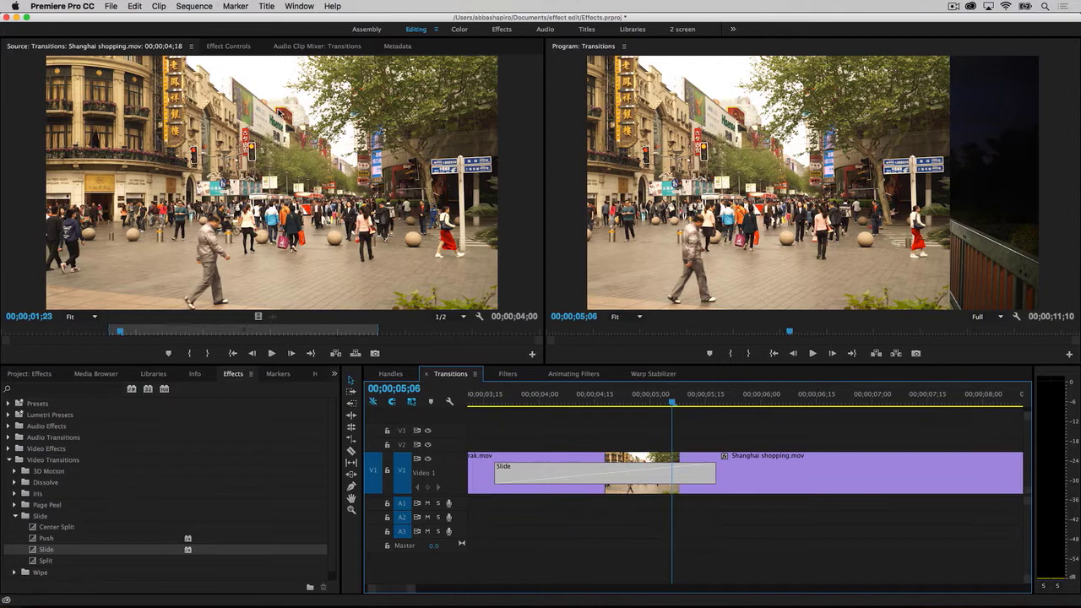
Show the Slide transition's duration and alignment settings in Effect Controls
{"action": "left_click", "coordinate": [241, 46]}
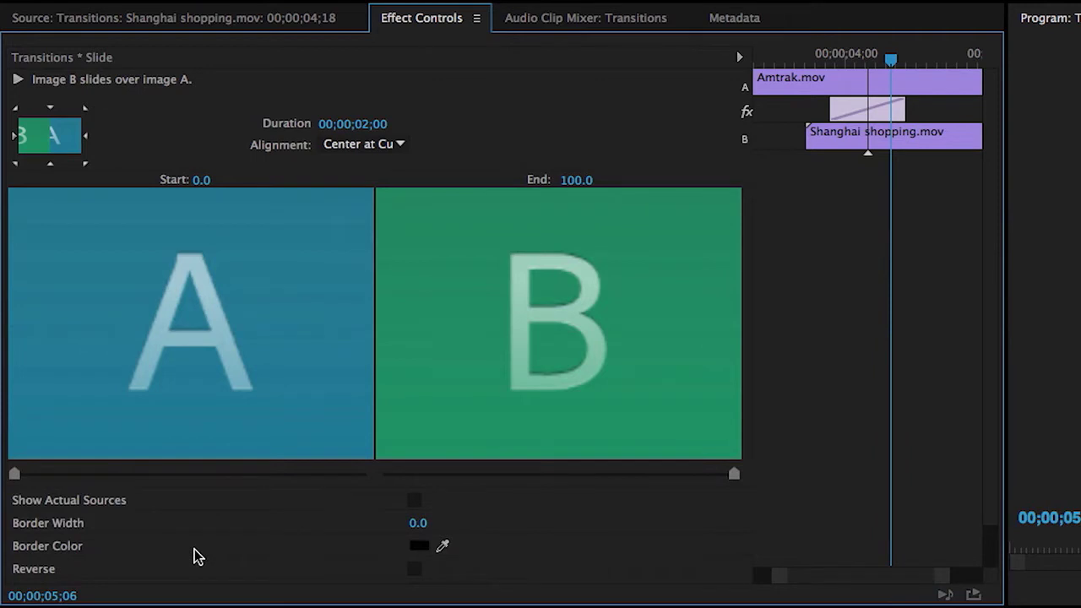
{"action": "left_click", "coordinate": [861, 80]}
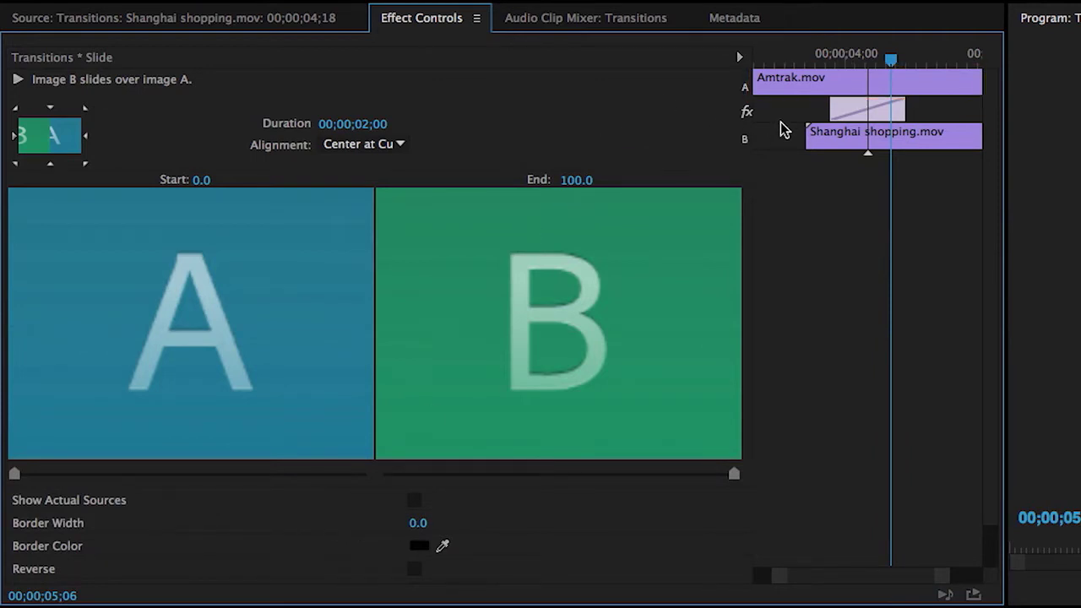
{"action": "left_click", "coordinate": [892, 132]}
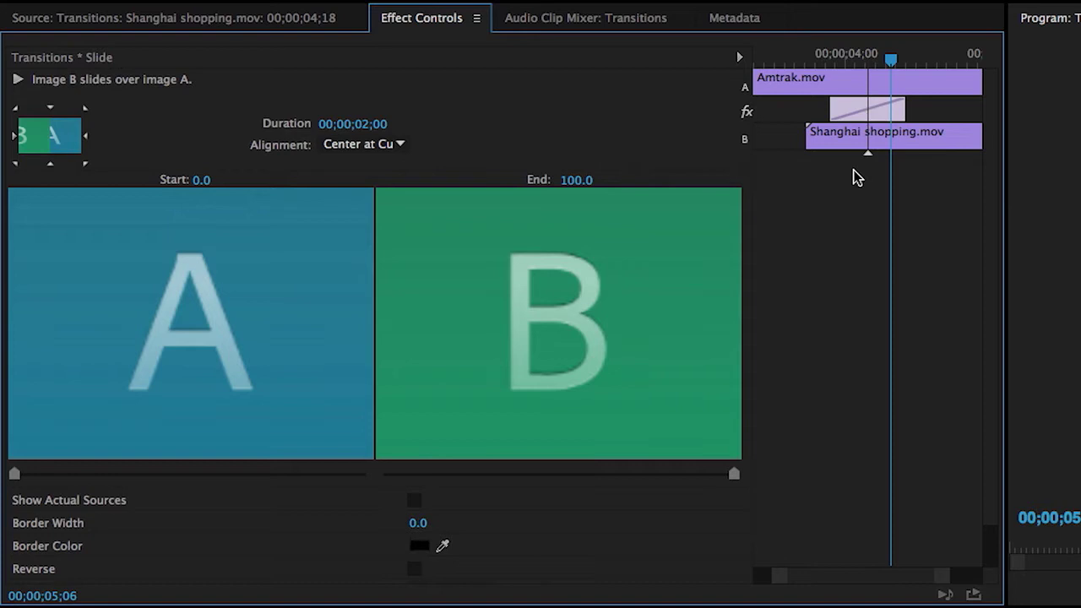
{"action": "mouse_move", "coordinate": [785, 156]}
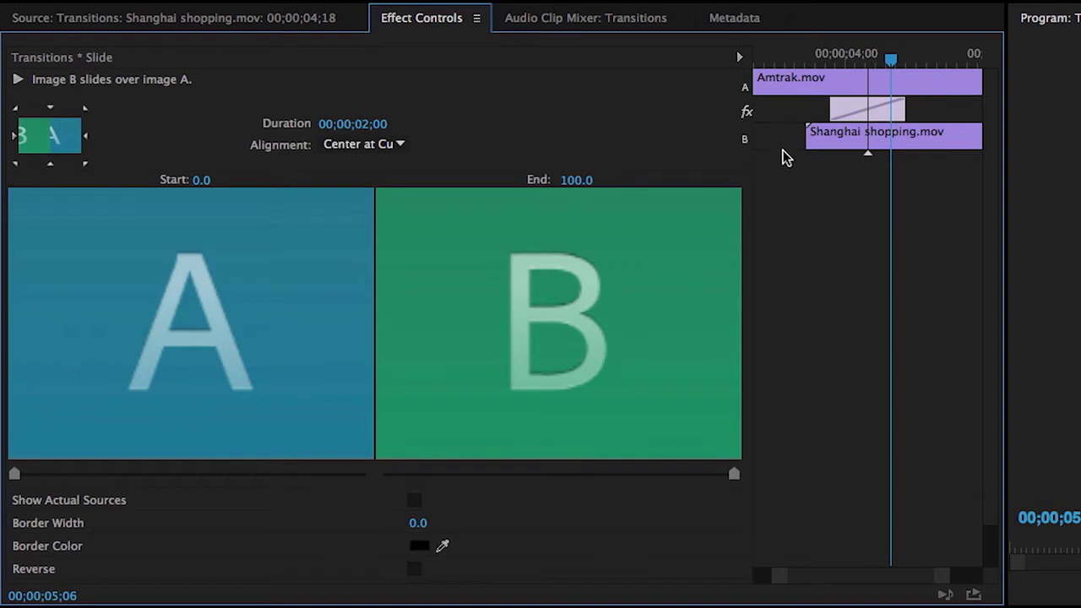
{"action": "mouse_move", "coordinate": [849, 110]}
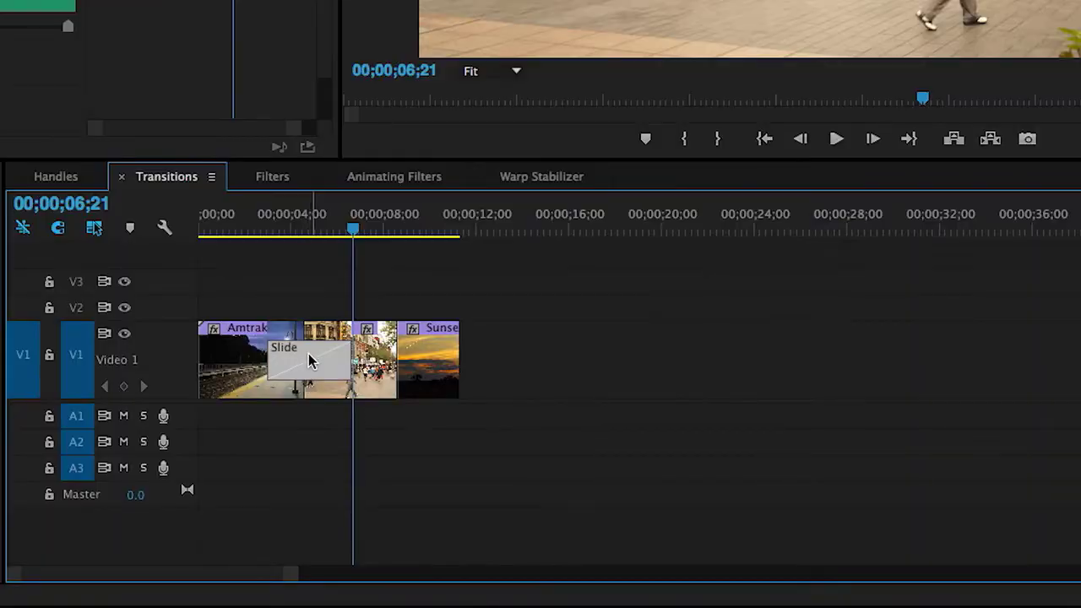
{"action": "mouse_move", "coordinate": [386, 363]}
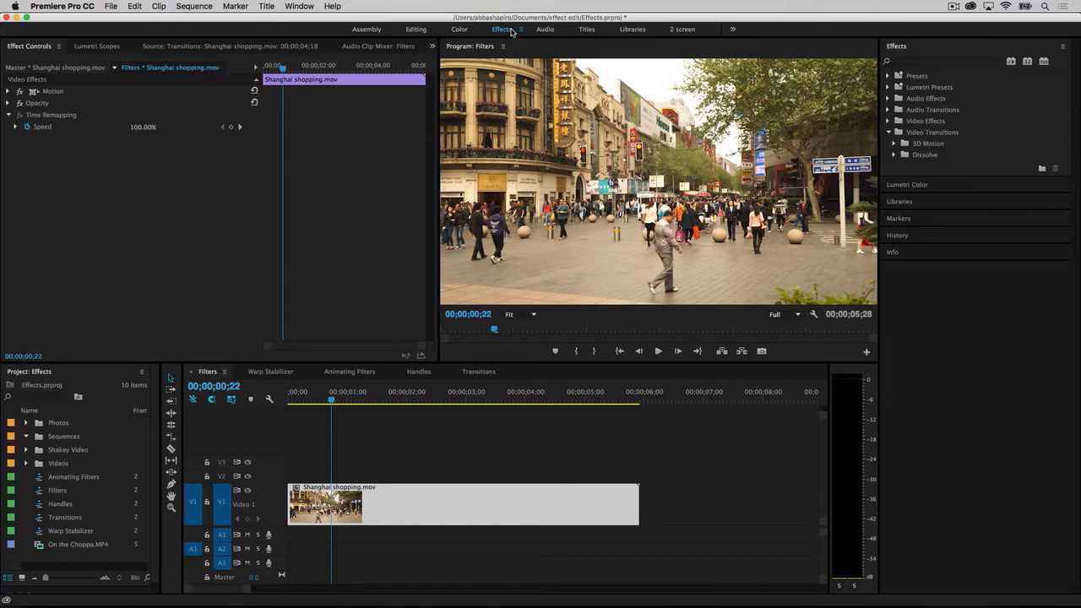
Switch to the Effects workspace and expand the Video Effects categories
{"action": "left_click", "coordinate": [410, 391]}
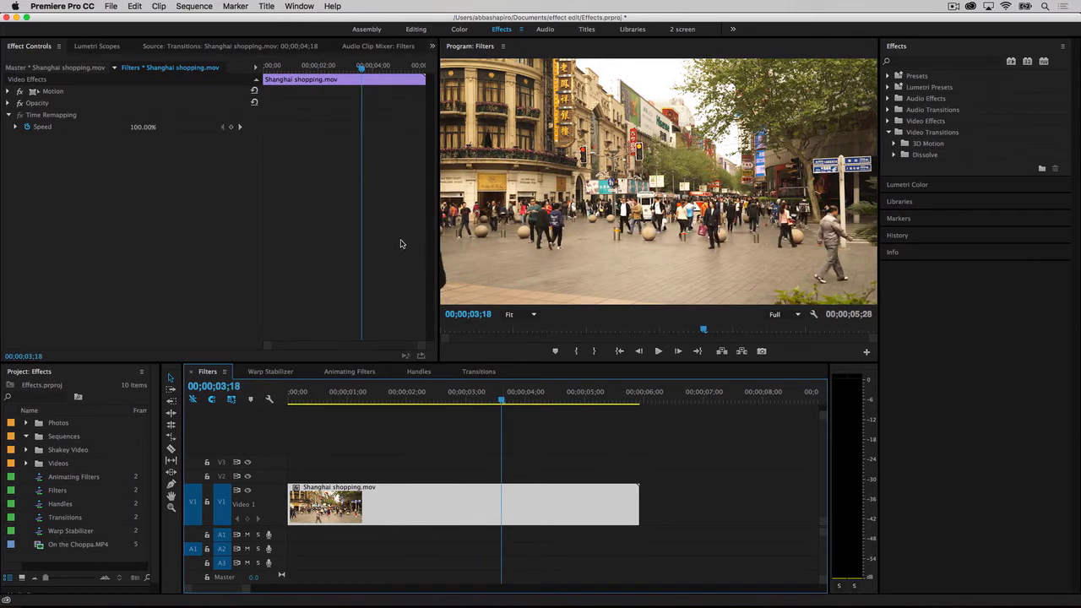
{"action": "mouse_move", "coordinate": [319, 135]}
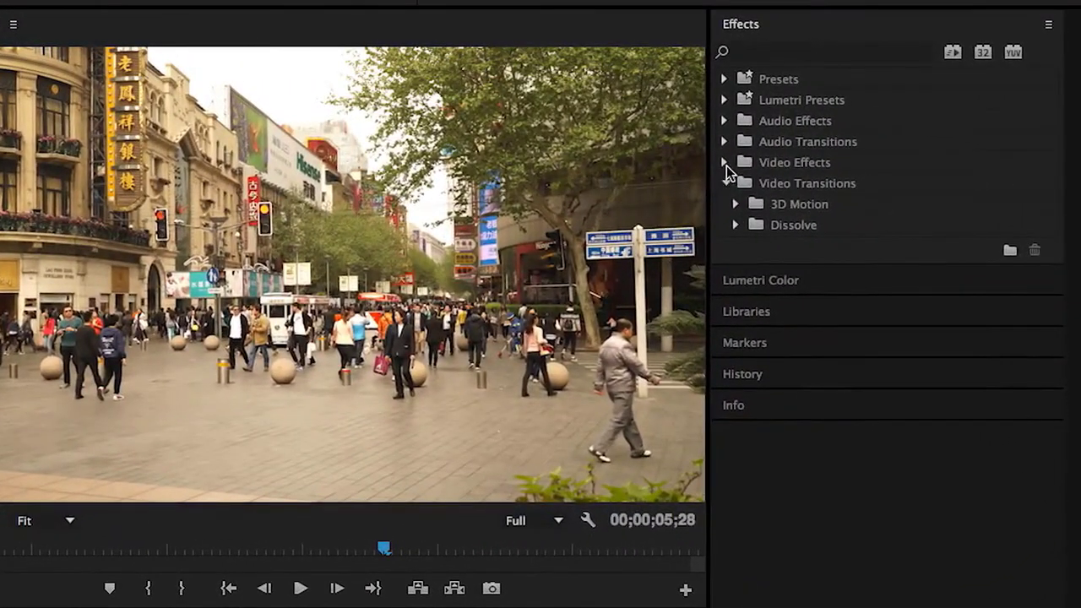
{"action": "left_click", "coordinate": [723, 162]}
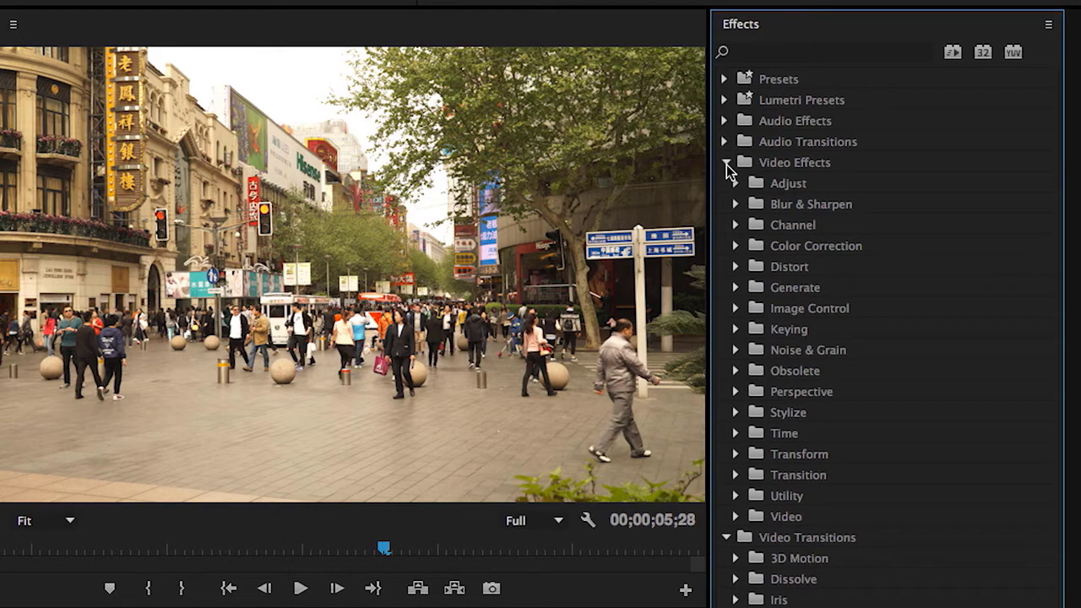
Search the effects list for 'ga' to find Gaussian Blur
{"action": "left_click", "coordinate": [832, 52]}
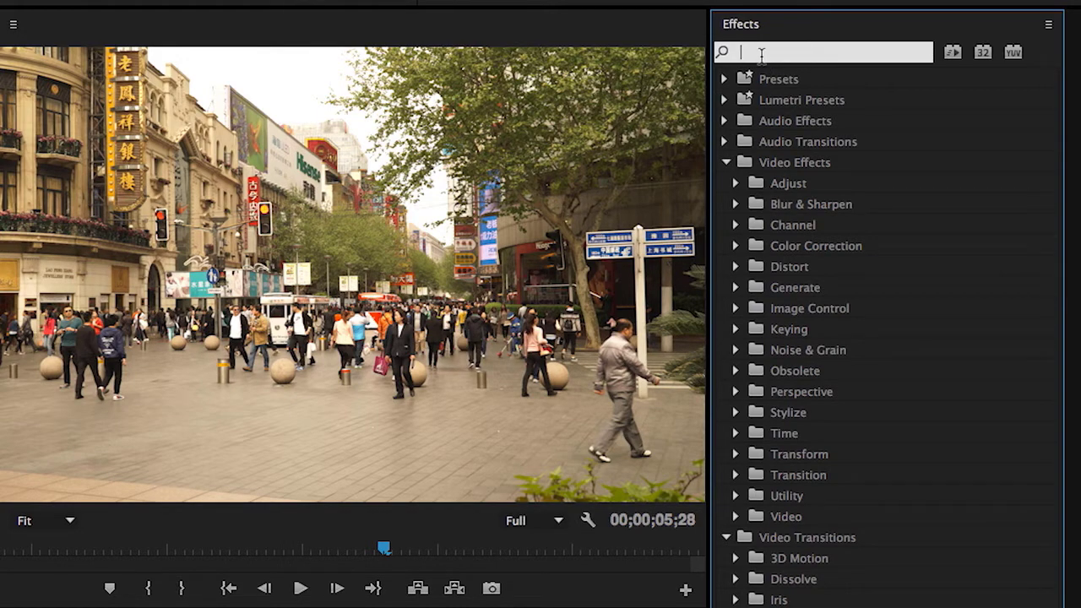
{"action": "type", "text": "ga"}
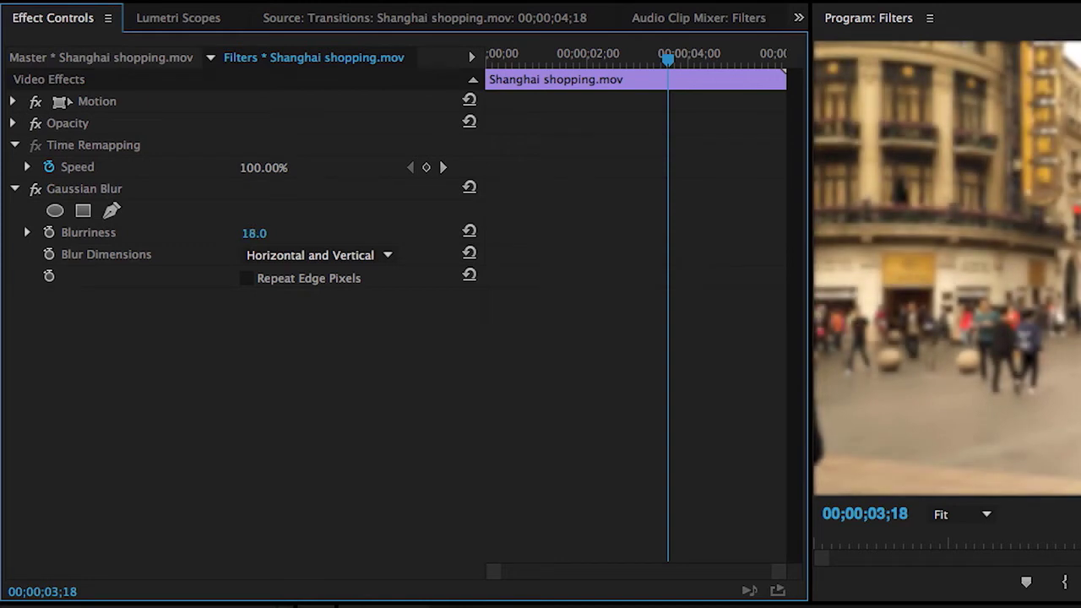
Scrub Gaussian Blur's blurriness to 100 and bypass the effect to compare
{"action": "left_click_drag", "start_coordinate": [271, 233], "coordinate": [253, 233]}
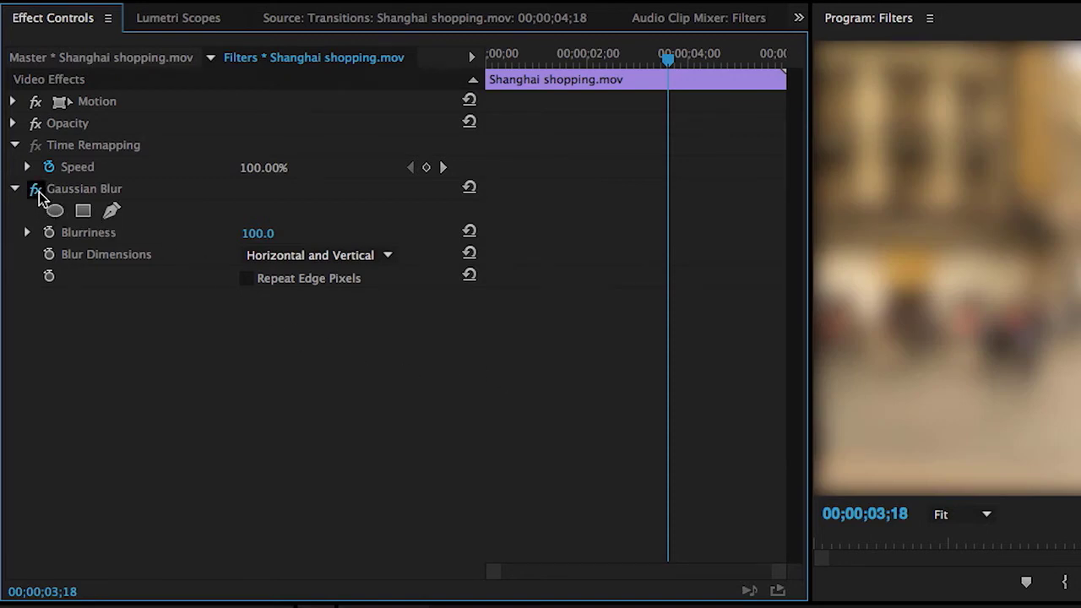
{"action": "left_click", "coordinate": [35, 188]}
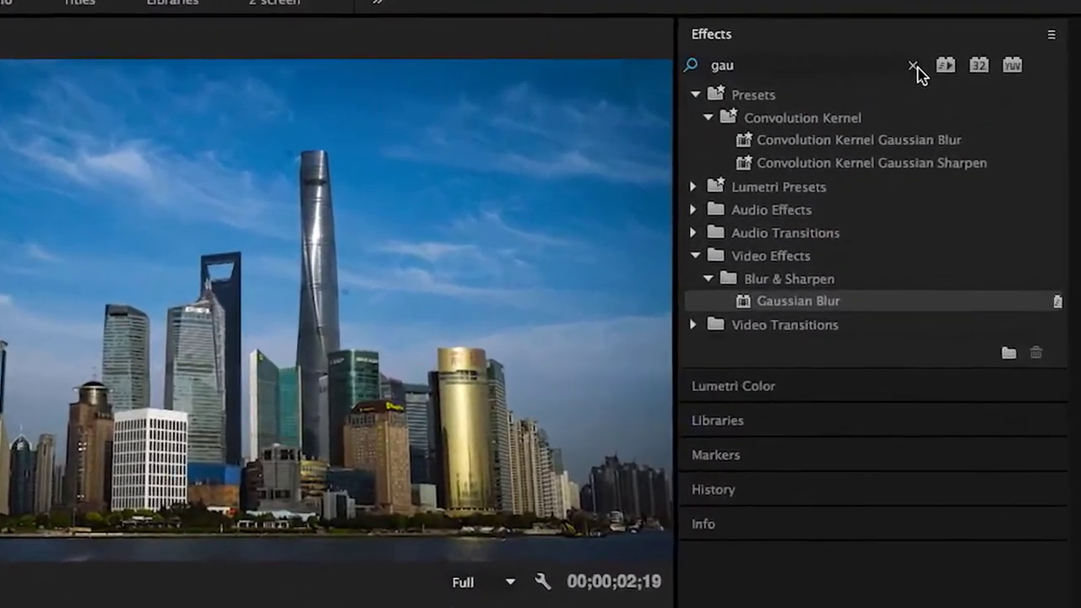
Clear the effects search and expand Lumetri Presets' Cinematic and Filmstocks groups
{"action": "left_click", "coordinate": [910, 65]}
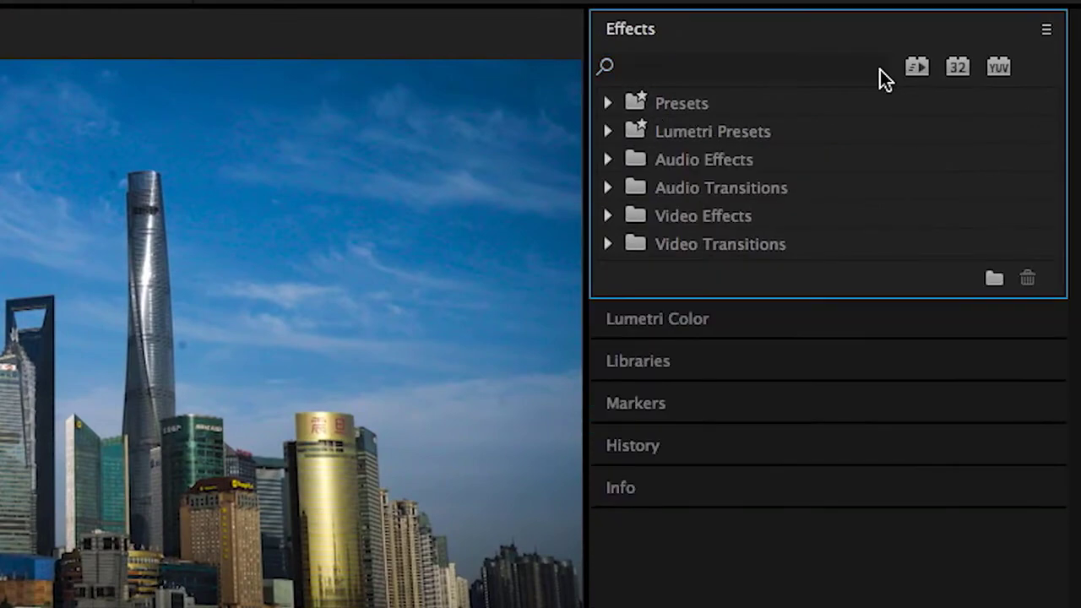
{"action": "mouse_move", "coordinate": [717, 161]}
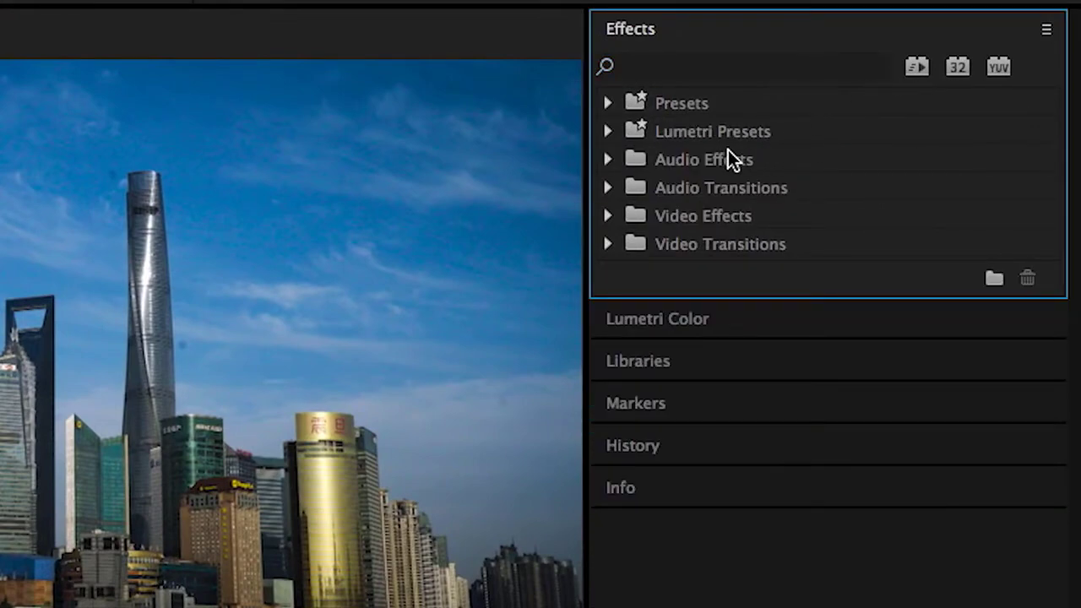
{"action": "mouse_move", "coordinate": [622, 143]}
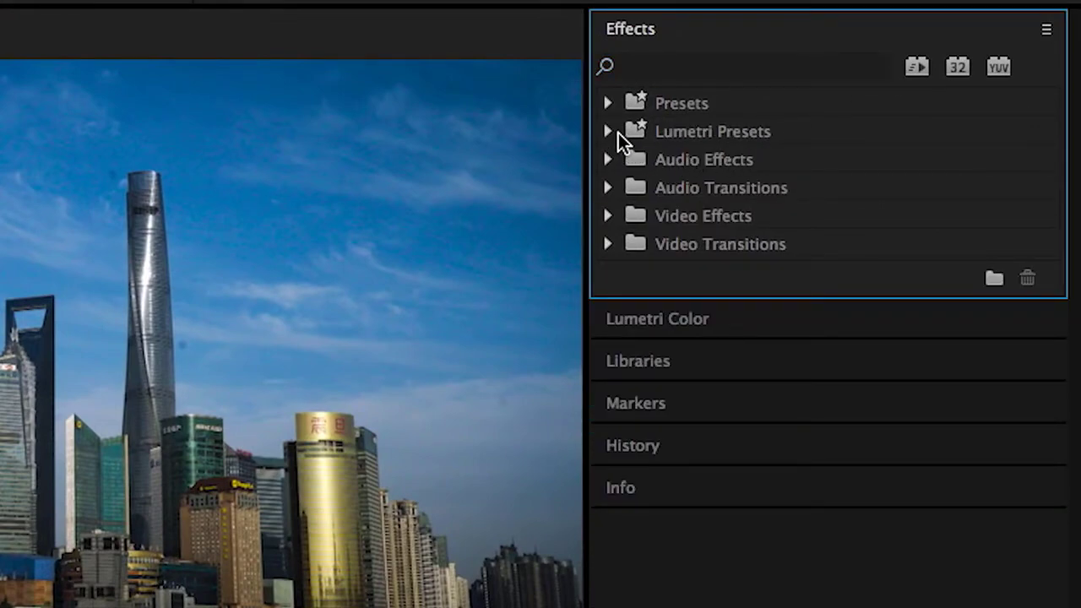
{"action": "left_click", "coordinate": [608, 131]}
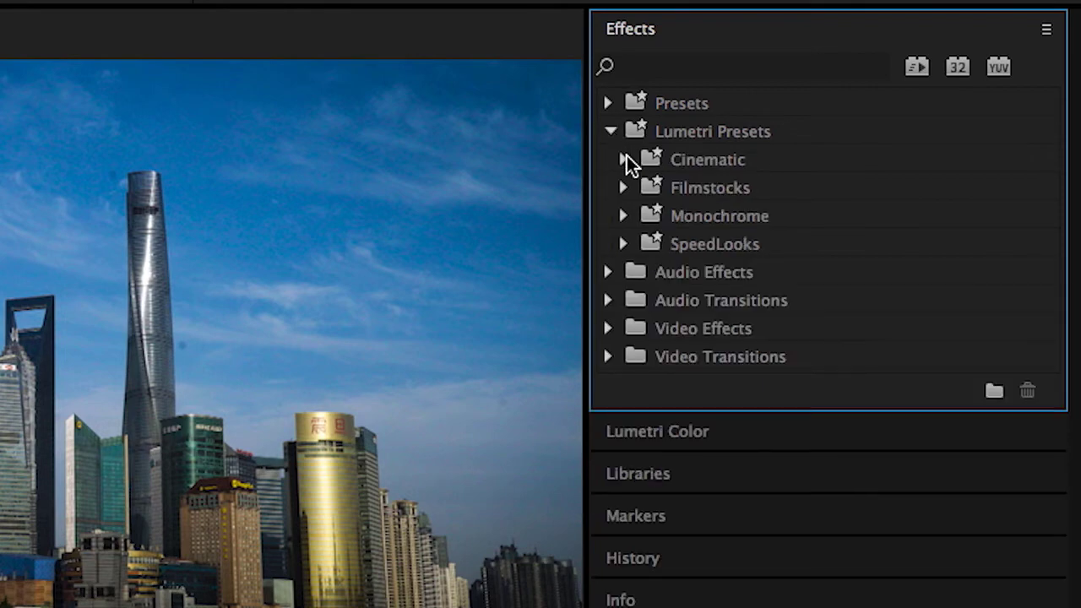
{"action": "left_click", "coordinate": [623, 159]}
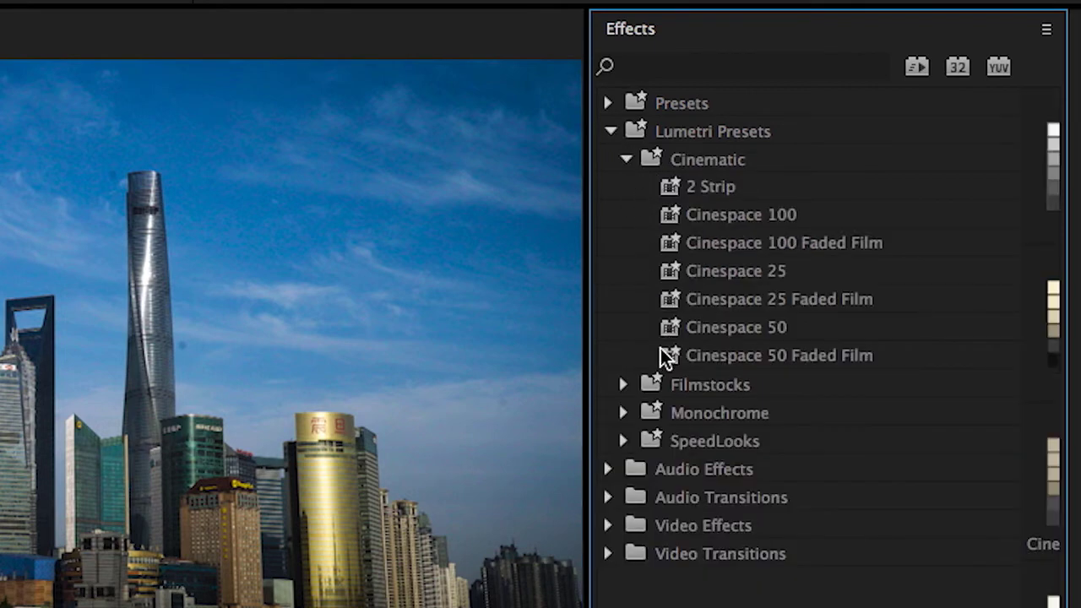
{"action": "left_click", "coordinate": [624, 385]}
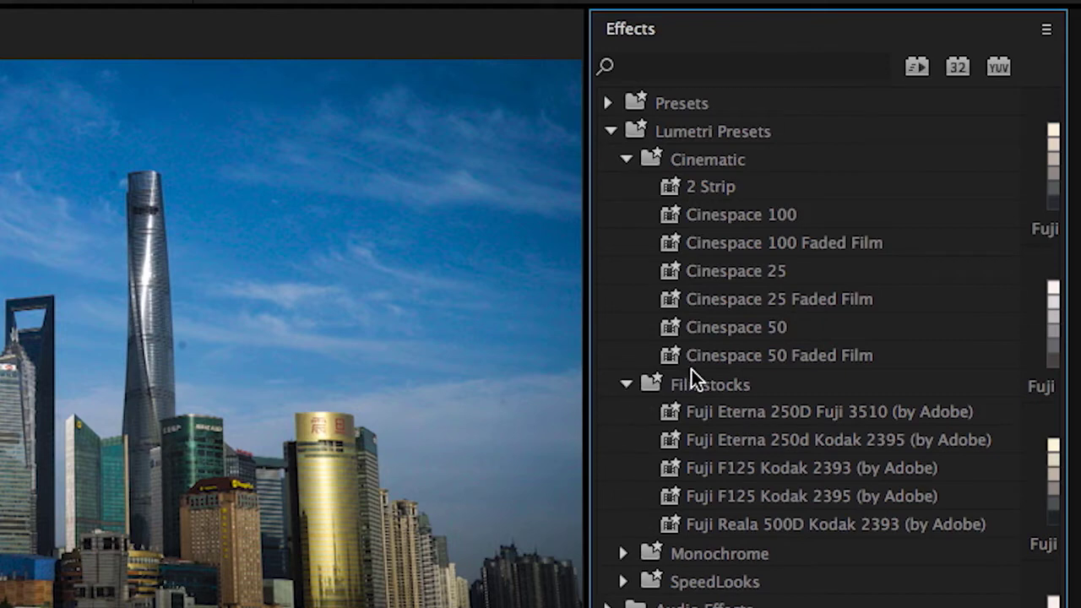
{"action": "mouse_move", "coordinate": [736, 407]}
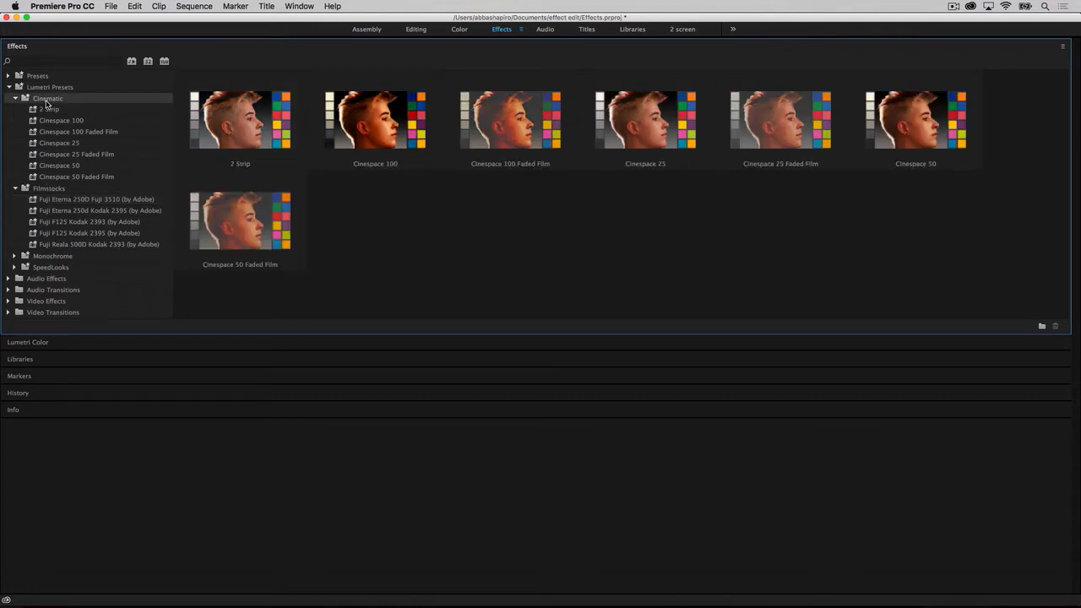
Preview the program output full screen, then expand the Lumetri Monochrome preset group
{"action": "left_click", "coordinate": [53, 256]}
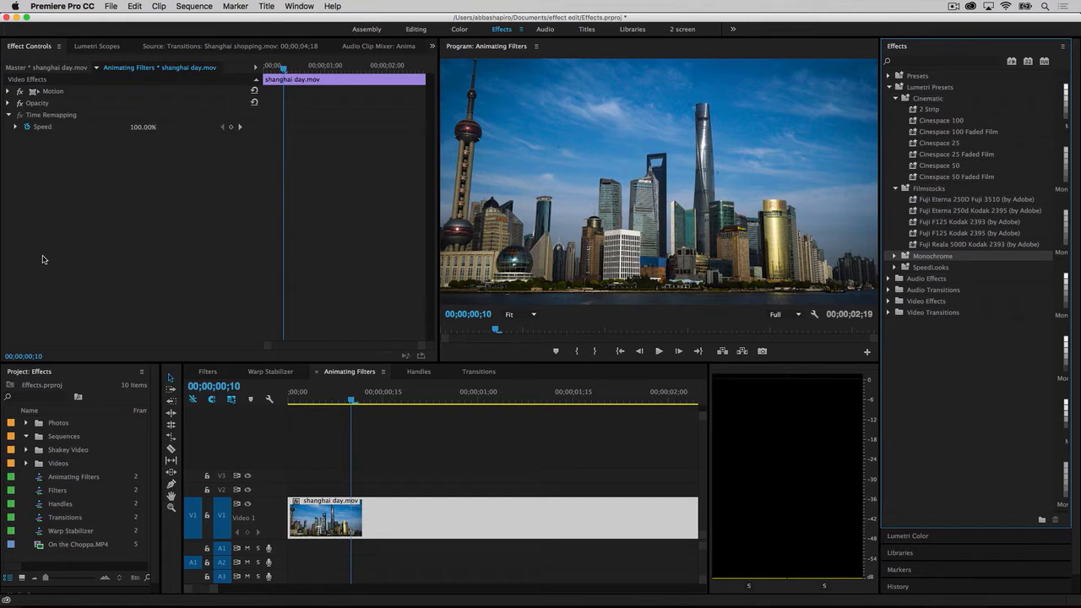
{"action": "key", "text": "`"}
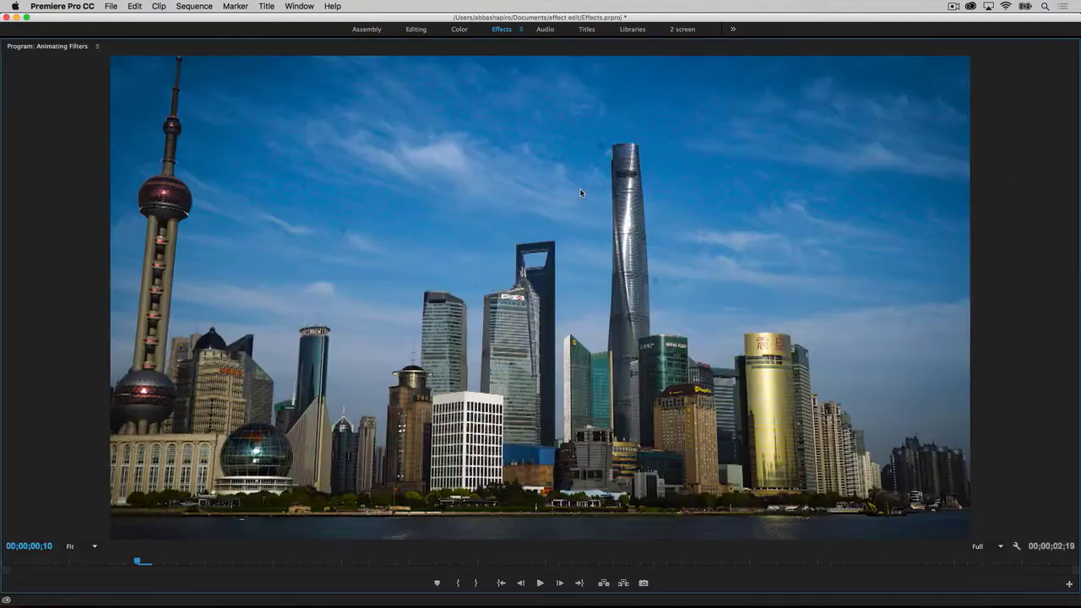
{"action": "left_click", "coordinate": [501, 30]}
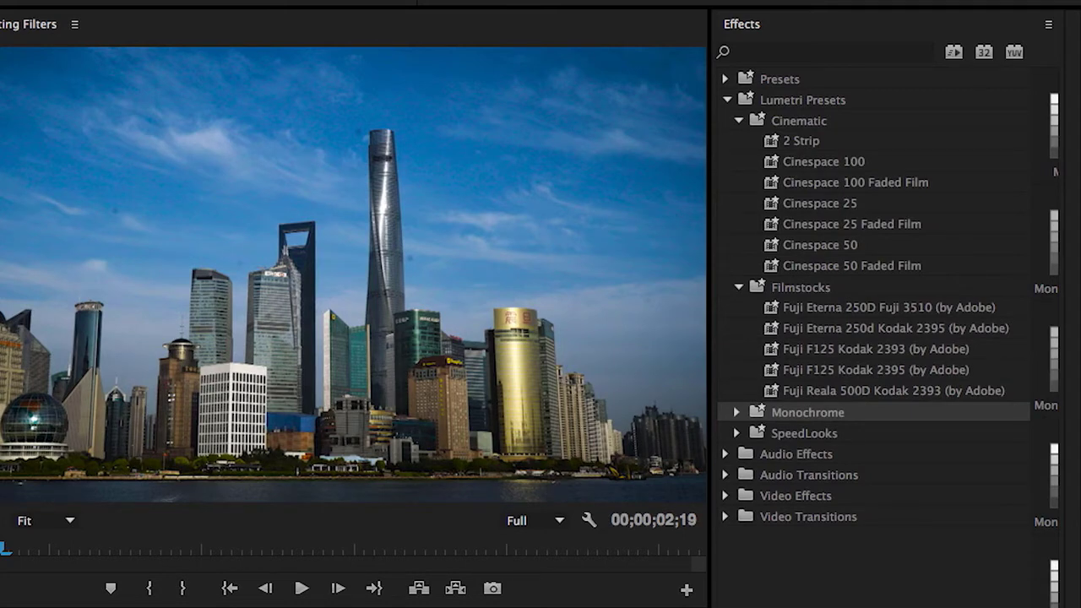
{"action": "mouse_move", "coordinate": [757, 443]}
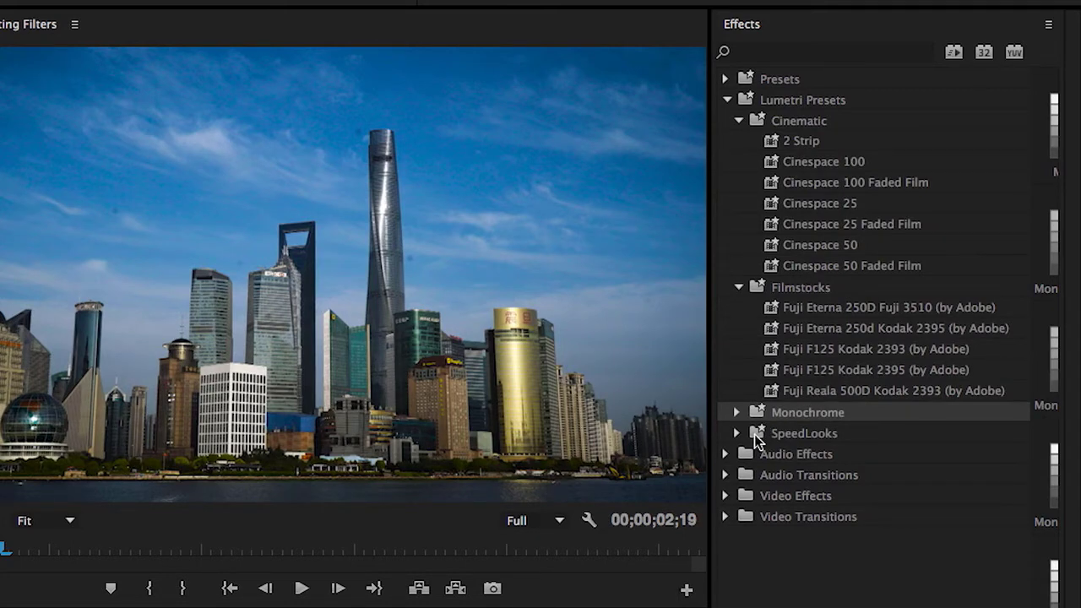
{"action": "left_click", "coordinate": [737, 412]}
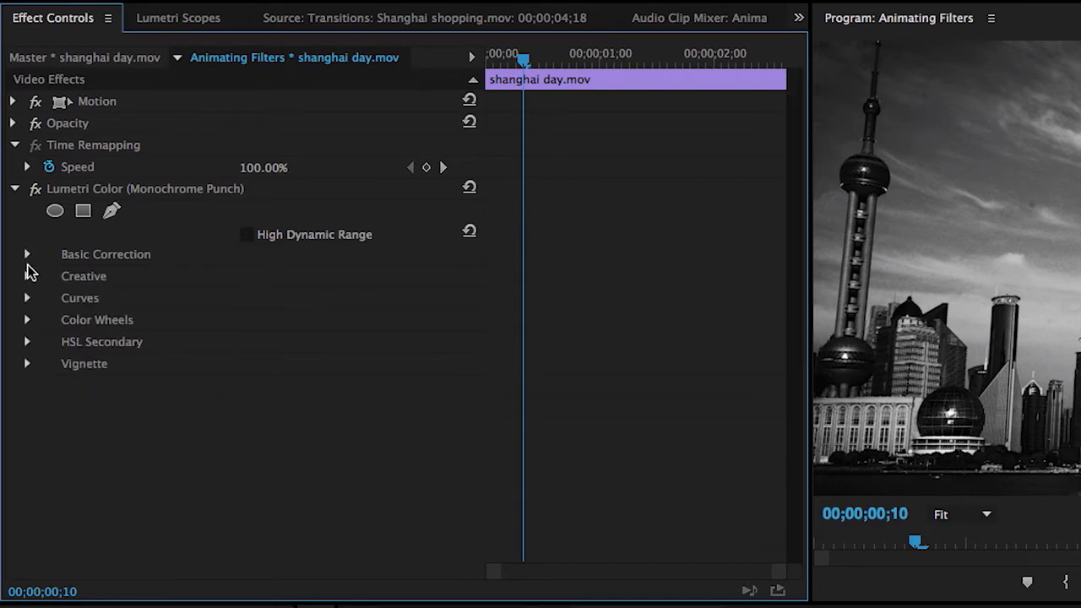
Expand Creative and keyframe the look to Intensity 0 and Saturation 100 at a later frame
{"action": "left_click", "coordinate": [26, 276]}
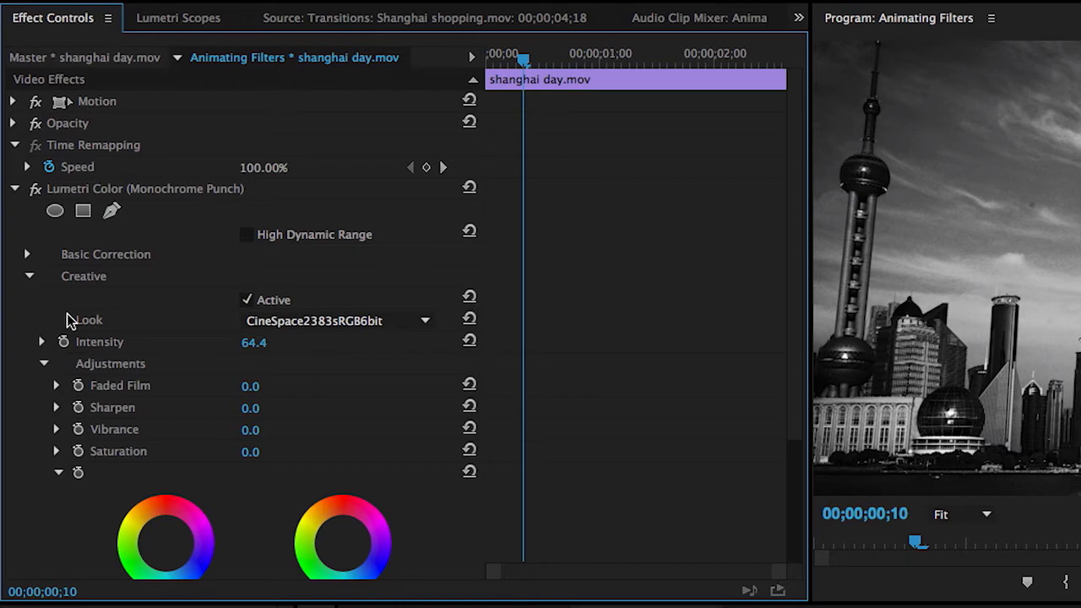
{"action": "mouse_move", "coordinate": [100, 331]}
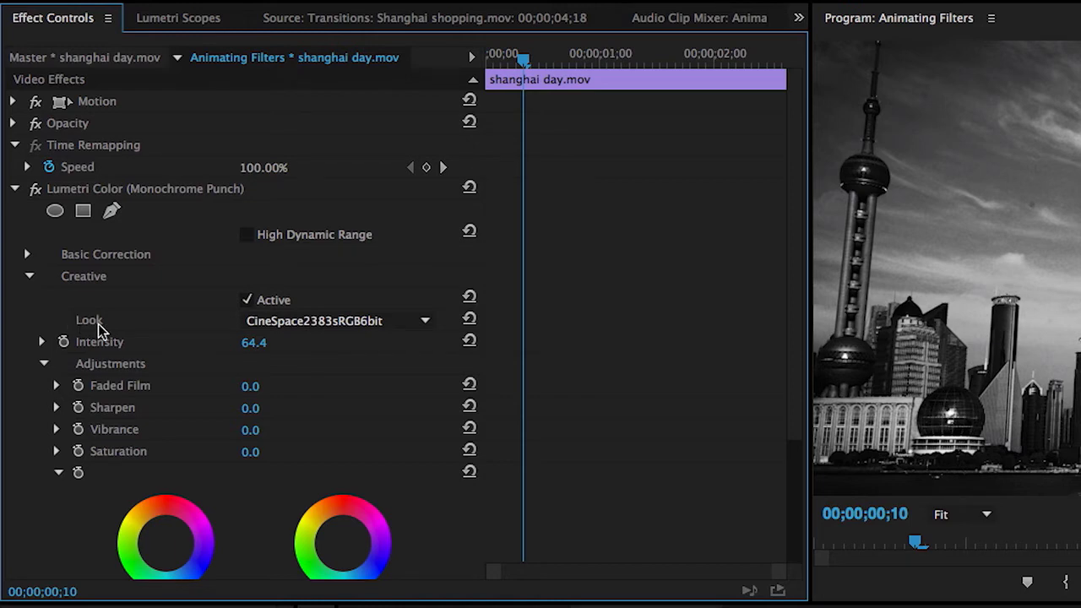
{"action": "mouse_move", "coordinate": [138, 349]}
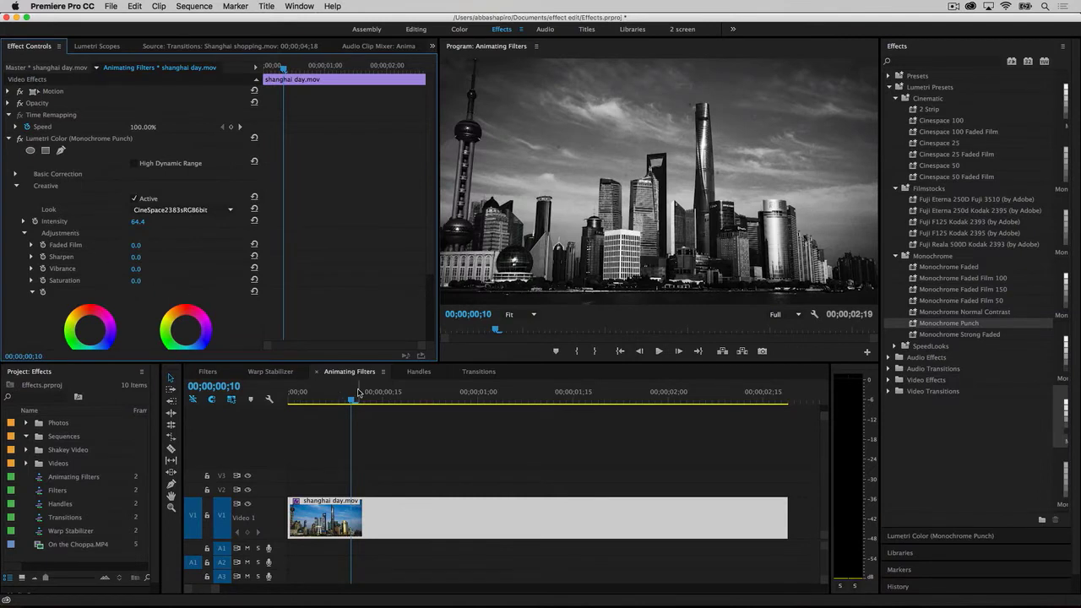
{"action": "left_click_drag", "start_coordinate": [353, 400], "coordinate": [422, 400]}
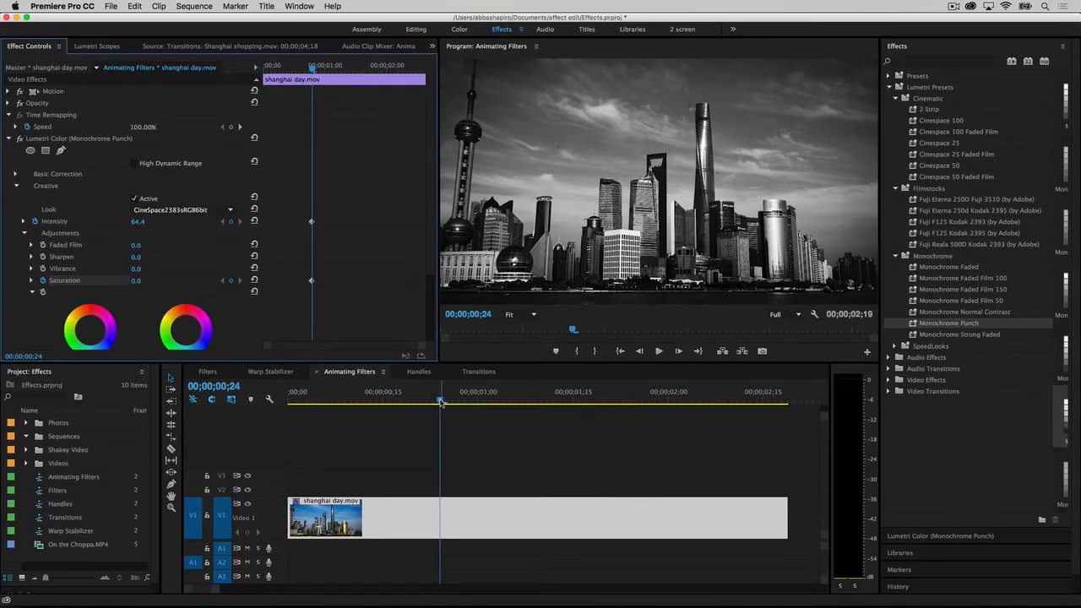
{"action": "left_click_drag", "start_coordinate": [439, 403], "coordinate": [566, 403]}
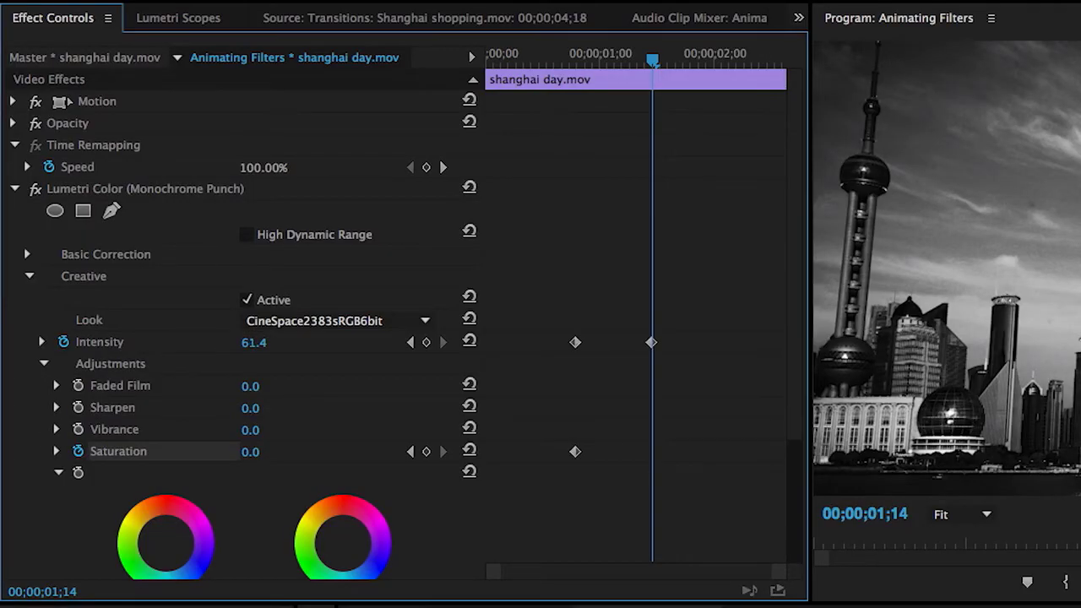
{"action": "left_click", "coordinate": [254, 342]}
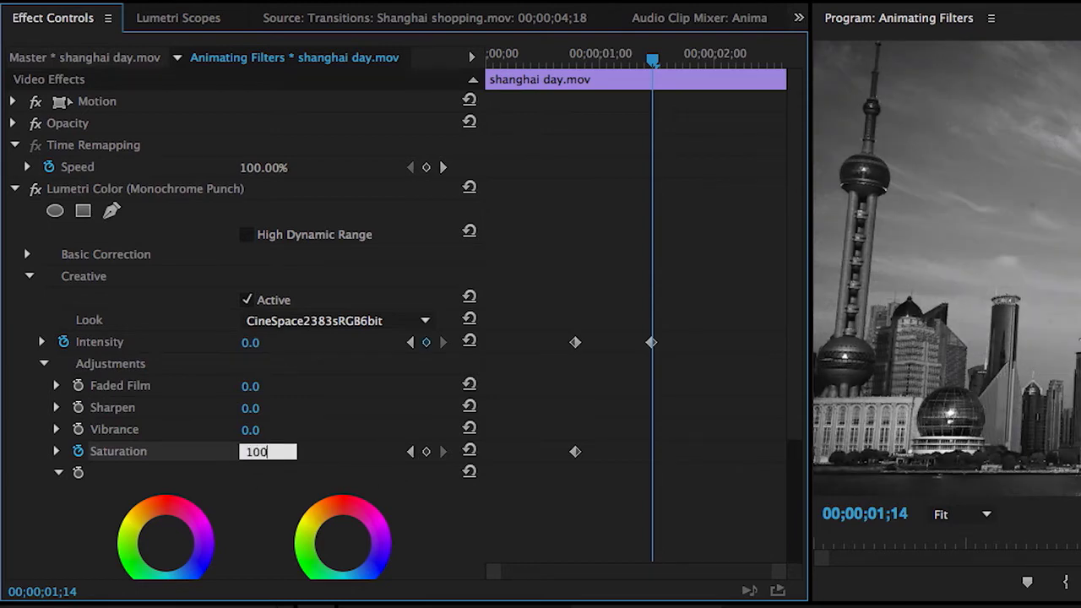
{"action": "key", "text": "Enter"}
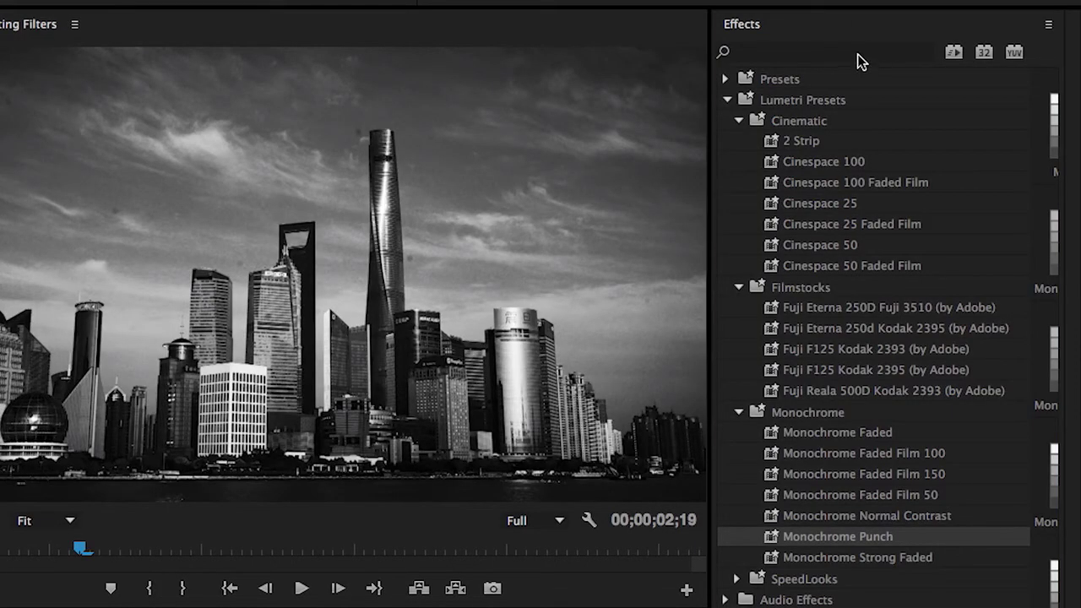
Apply Lens Flare to the Shanghai day clip and collapse the Lumetri Color and Lens Flare settings
{"action": "type", "text": "len fl"}
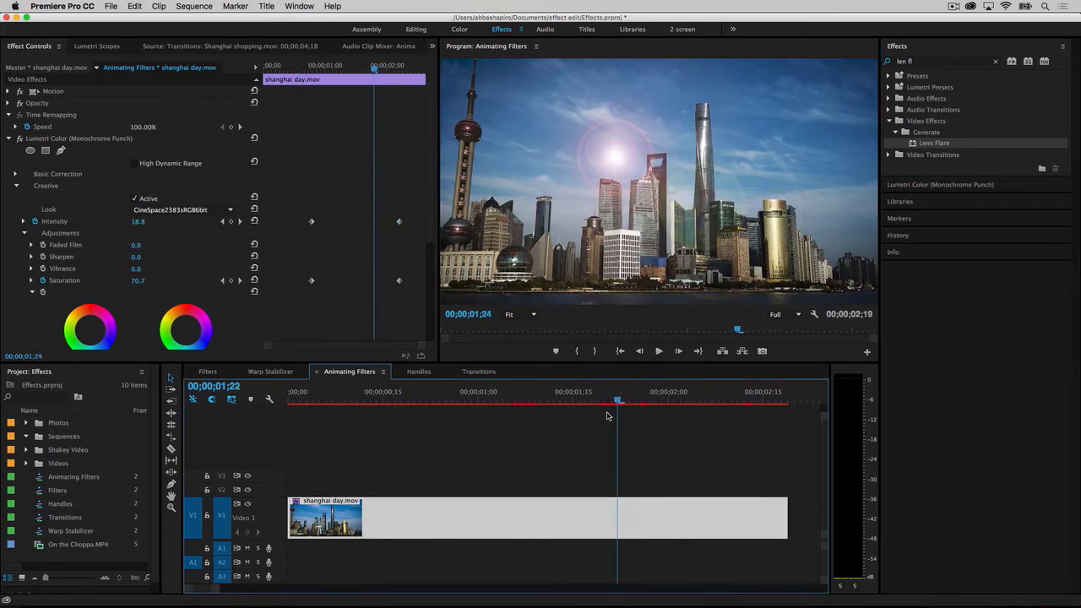
{"action": "left_click", "coordinate": [399, 403]}
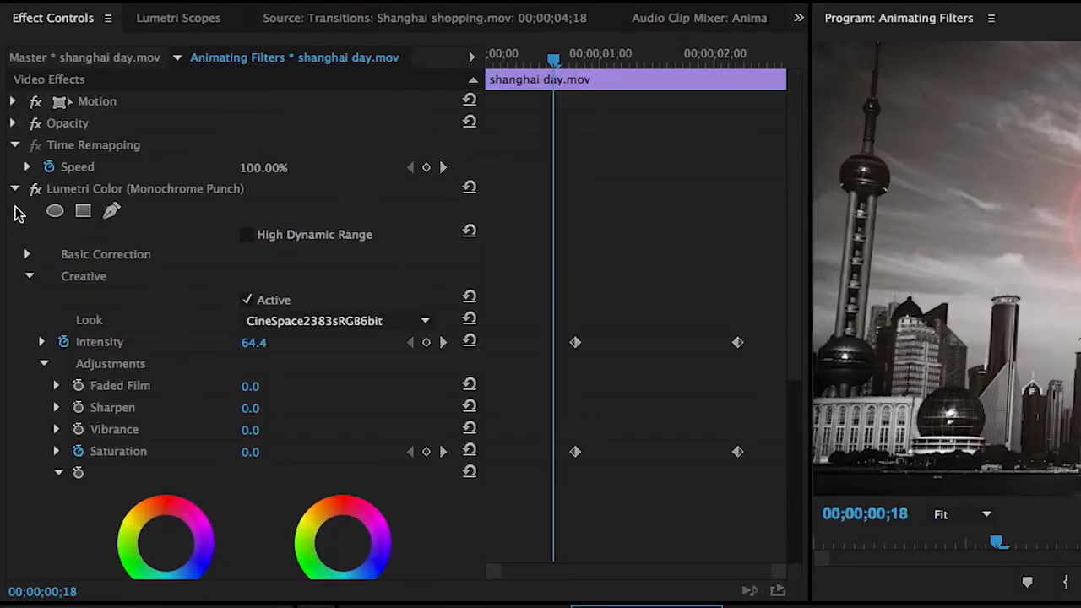
{"action": "left_click", "coordinate": [13, 188]}
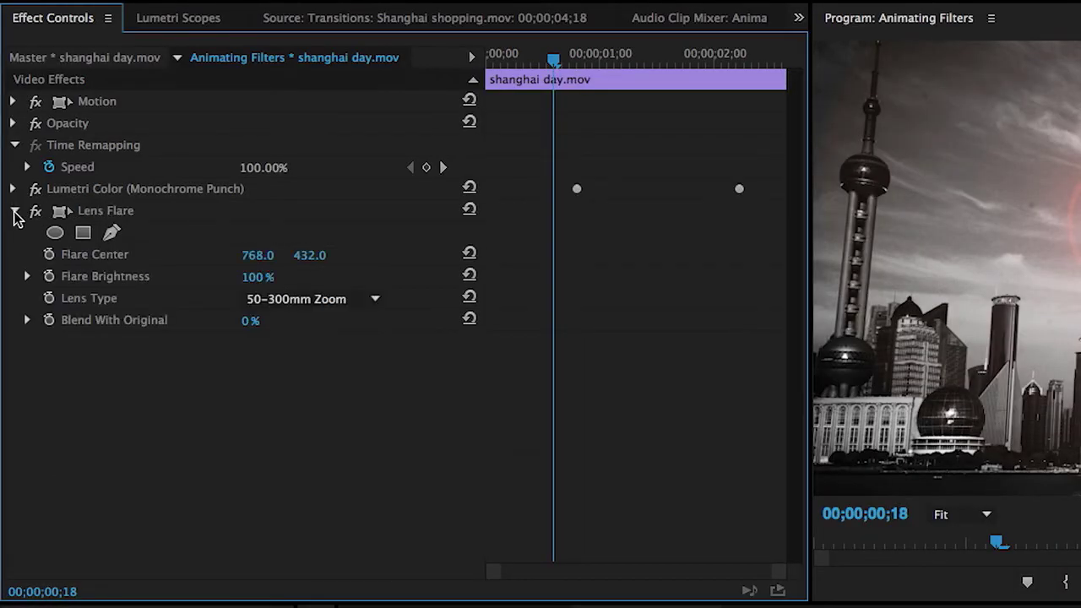
{"action": "left_click", "coordinate": [13, 211]}
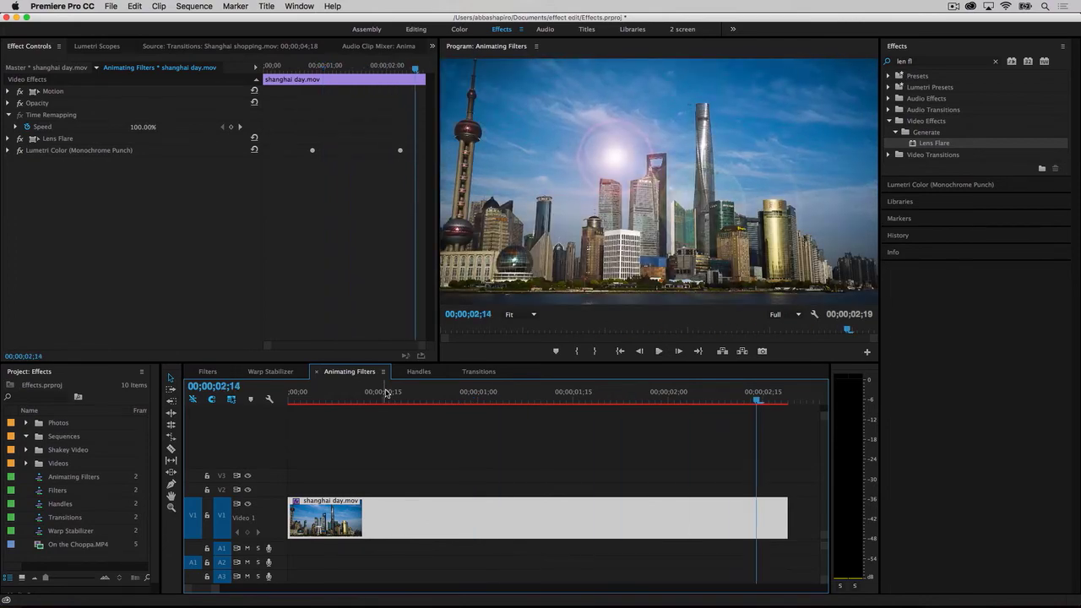
{"action": "left_click", "coordinate": [270, 371]}
{"action": "type", "text": "warp"}
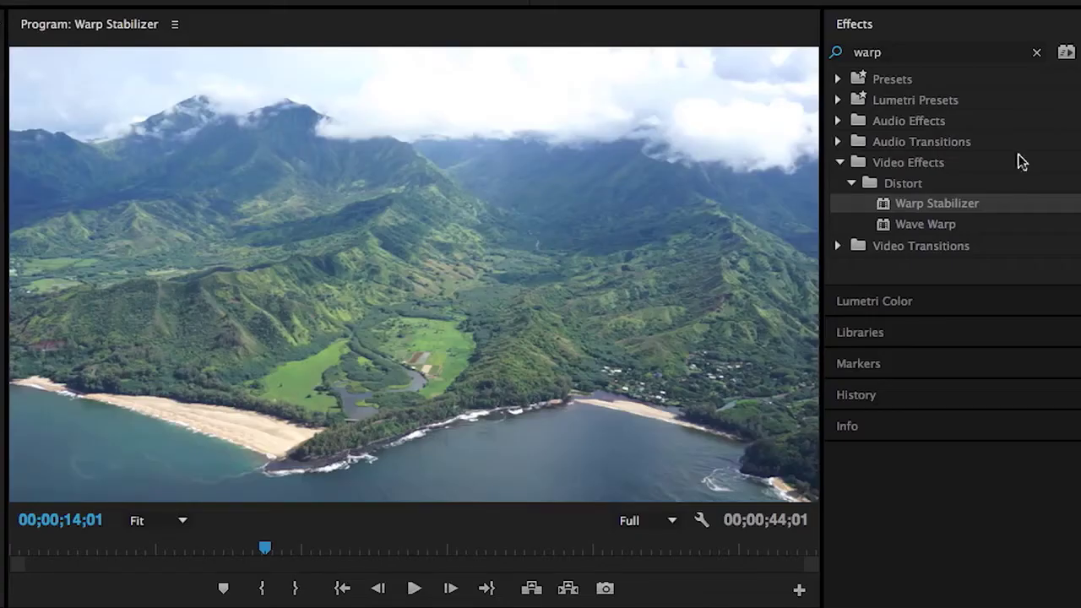
Apply Warp Stabilizer to the Hand Held HA.mov clip by double-clicking it in Effects
{"action": "double_click", "coordinate": [935, 202]}
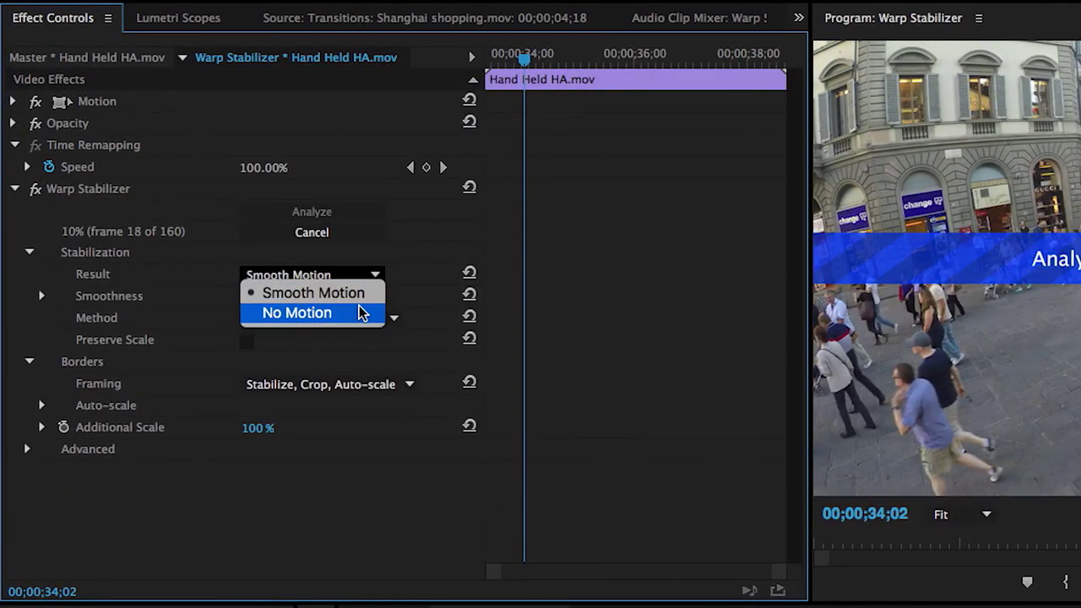
Set the Warp Stabilizer Result to No Motion and stop playback after reviewing the steadied clip
{"action": "left_click", "coordinate": [296, 312]}
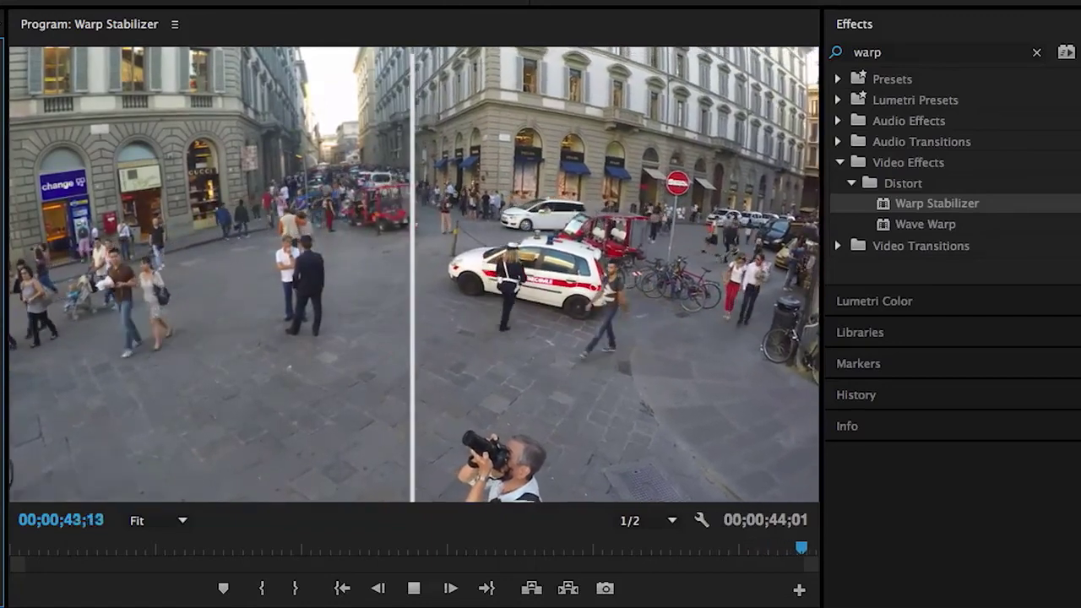
{"action": "left_click", "coordinate": [413, 588]}
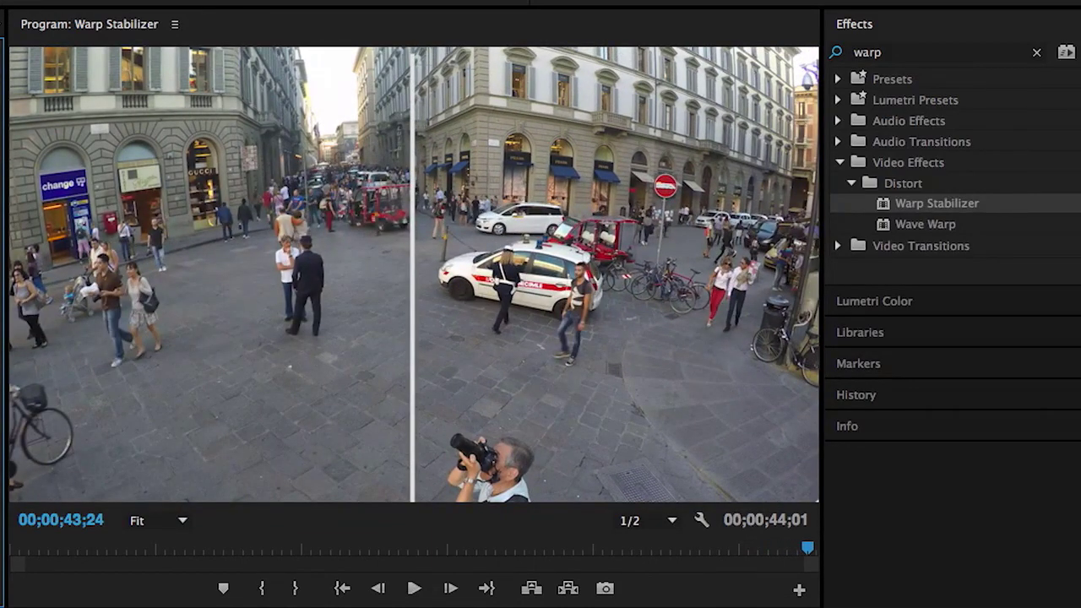